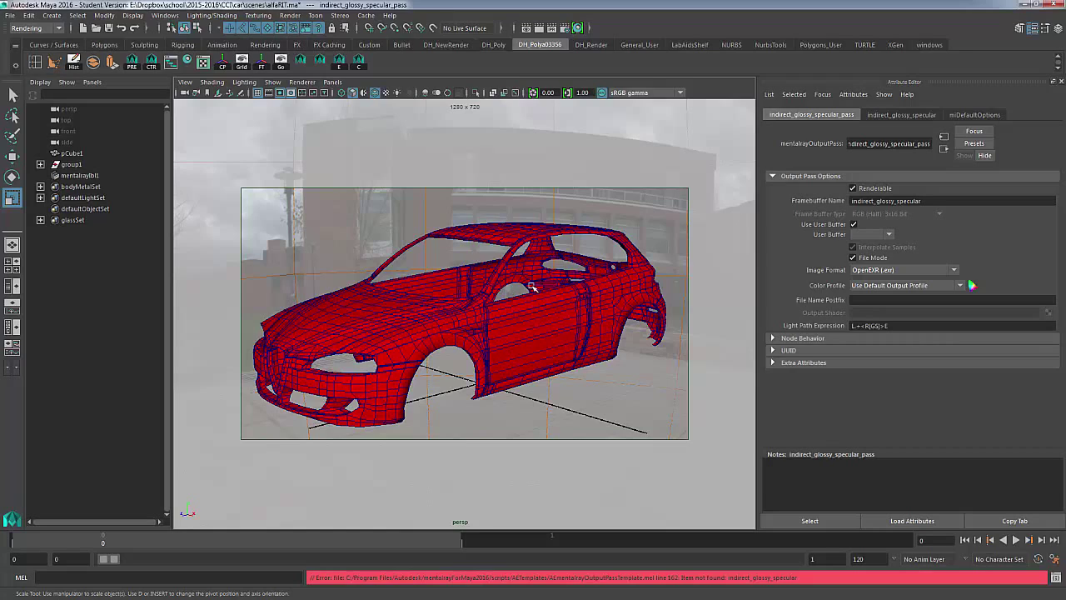
mouse_move(539, 283)
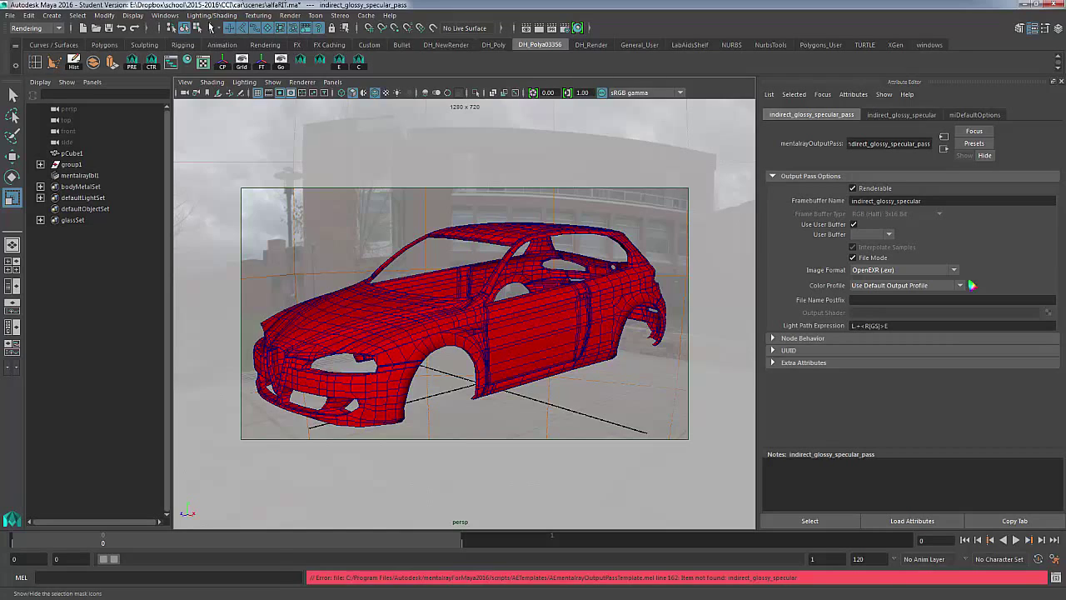
- Show the Color Management category in the Preferences window with sRGB gamma view transform
click(165, 15)
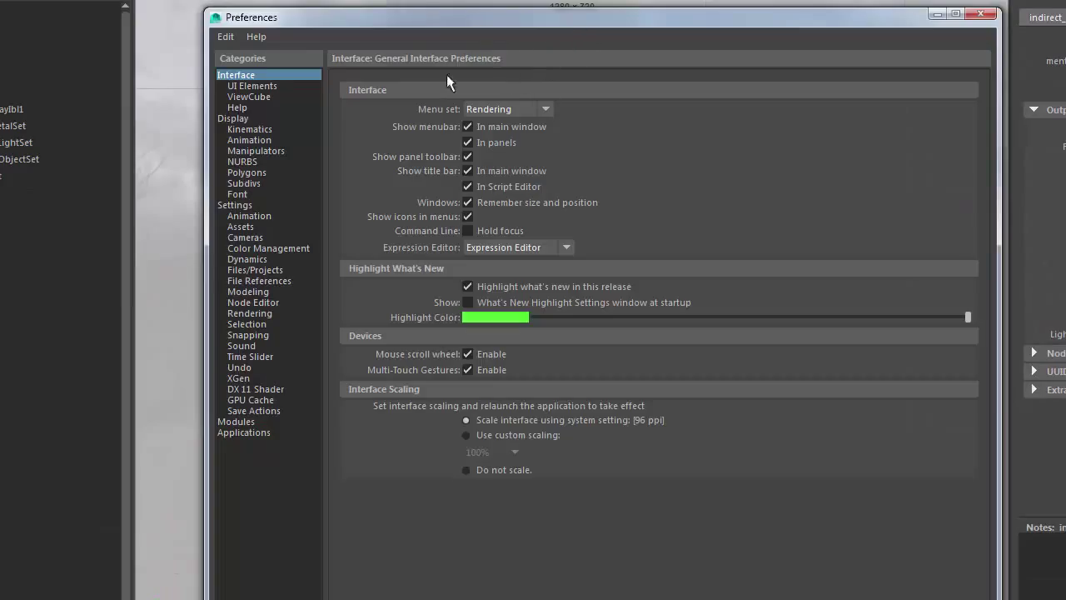
mouse_move(260, 252)
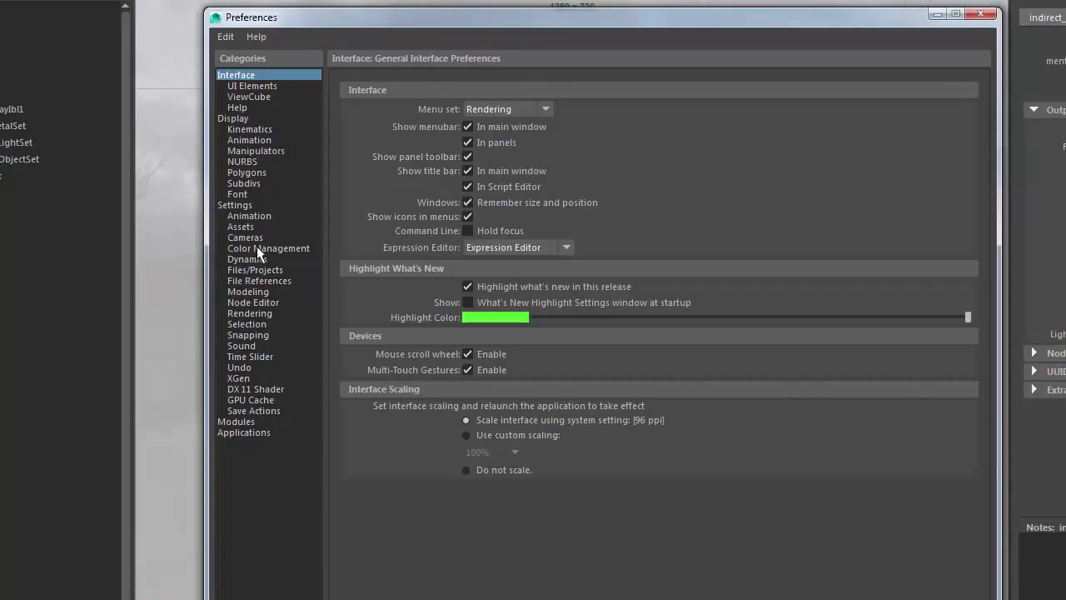
click(268, 248)
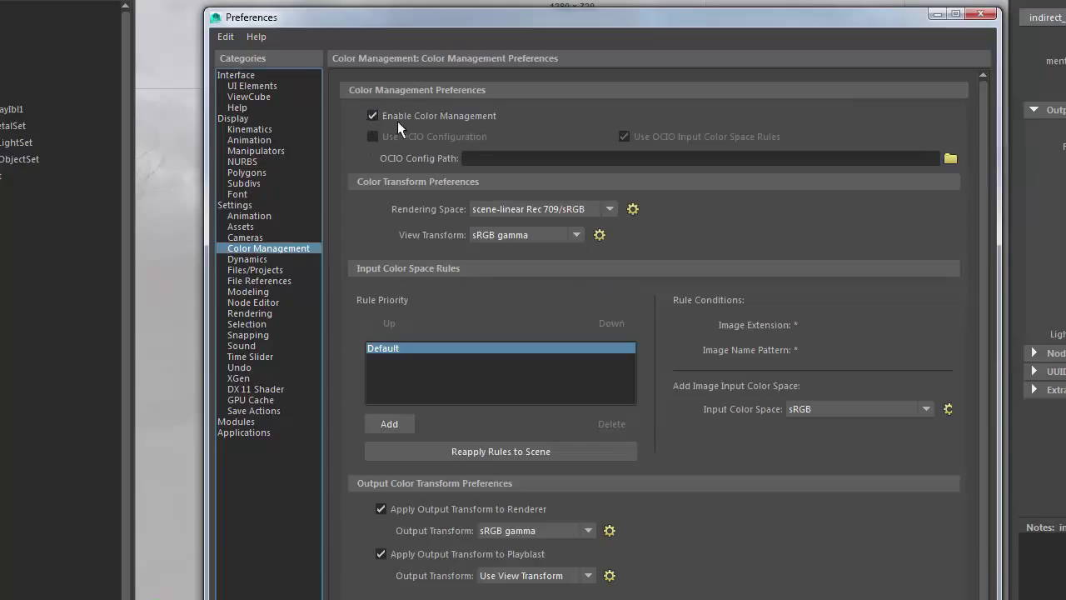
mouse_move(446, 129)
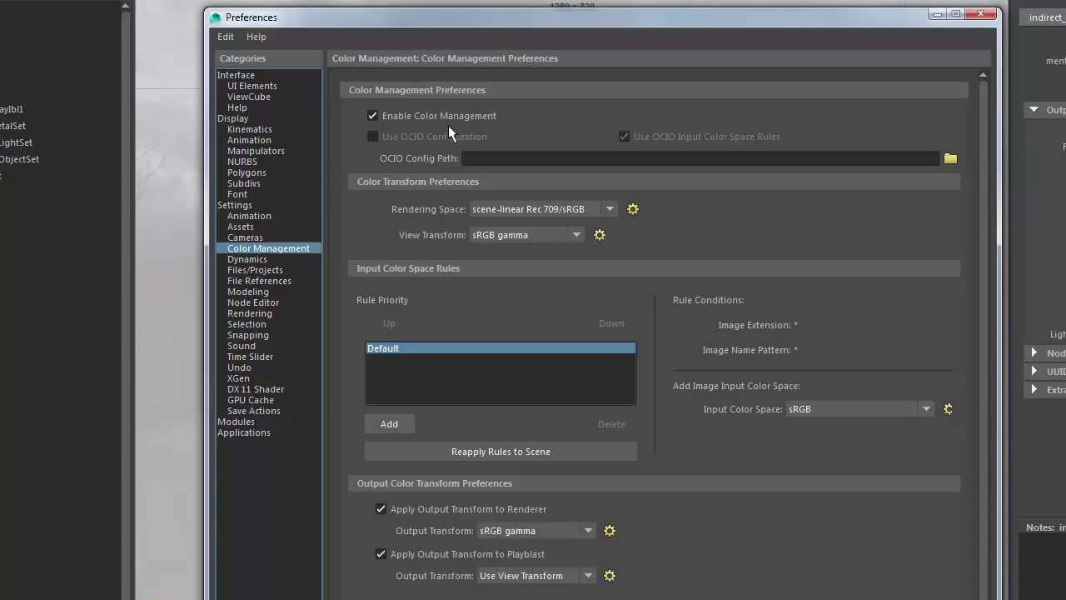
mouse_move(406, 134)
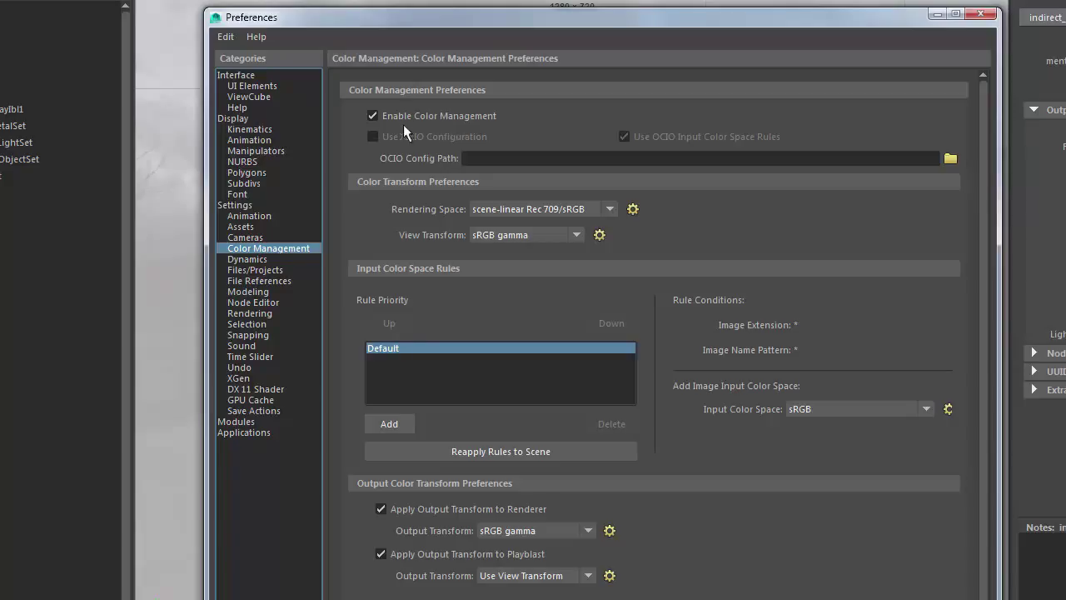
mouse_move(463, 133)
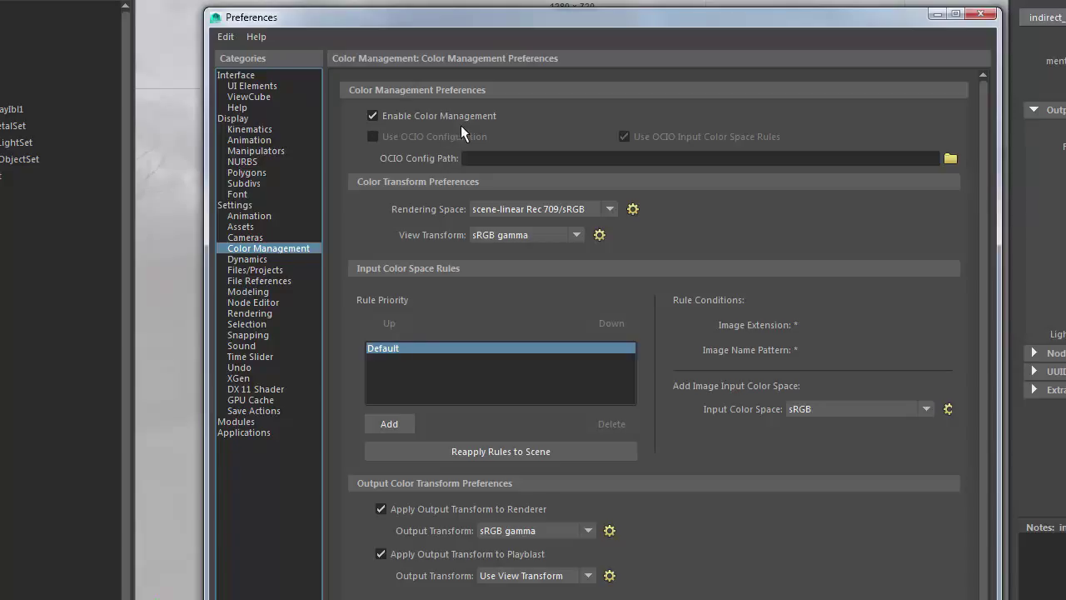
mouse_move(373, 134)
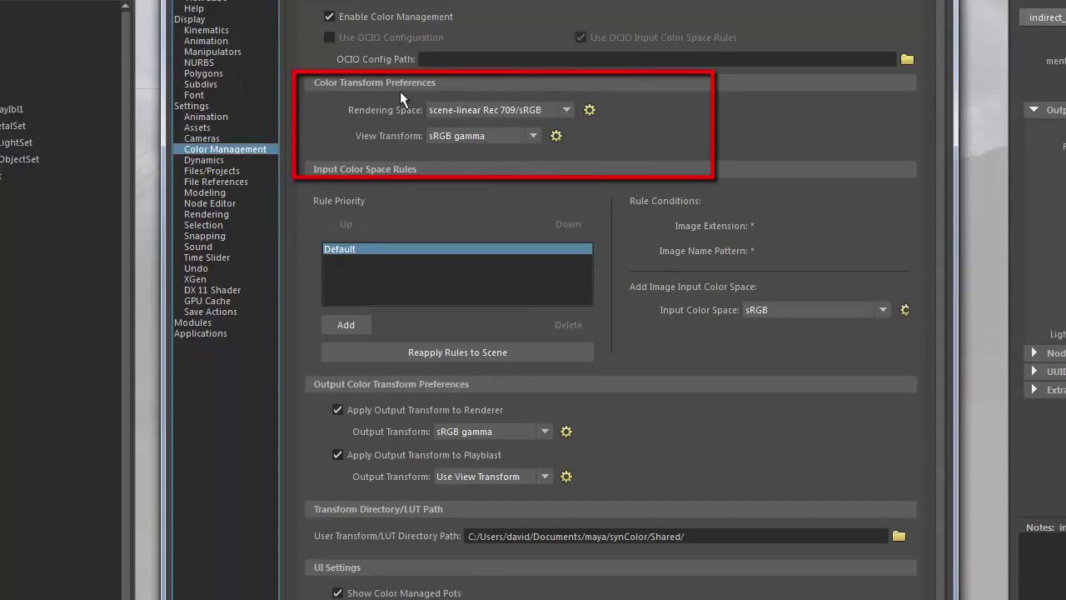
mouse_move(353, 125)
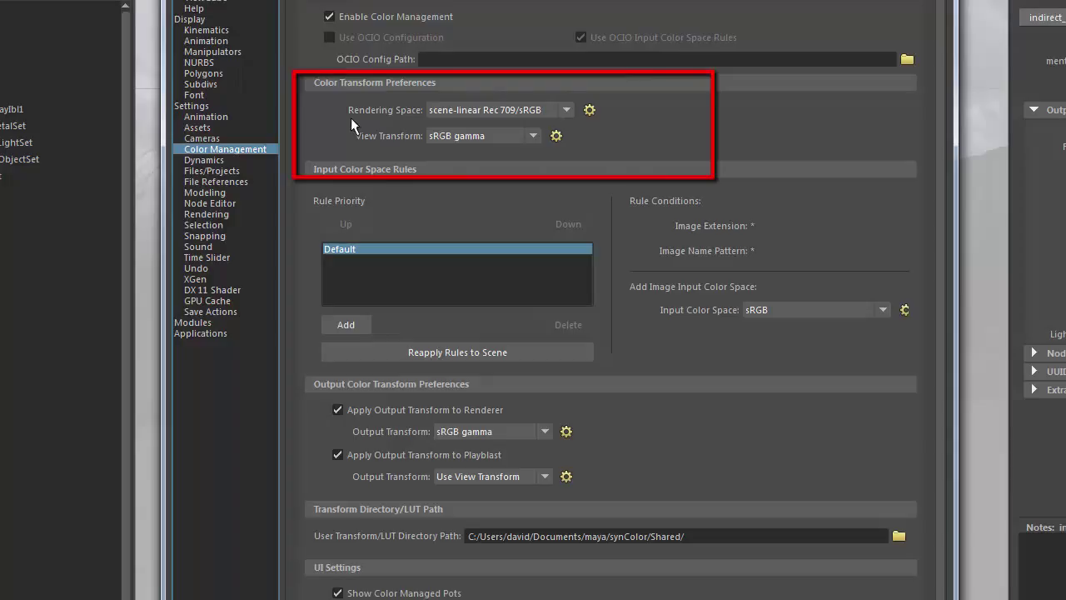
mouse_move(393, 126)
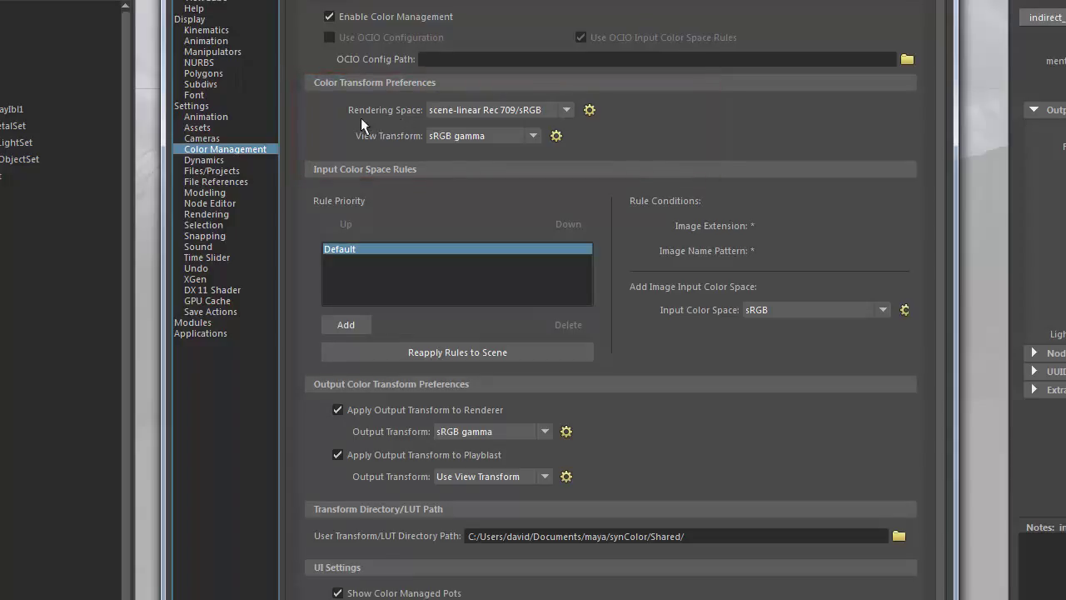
mouse_move(436, 120)
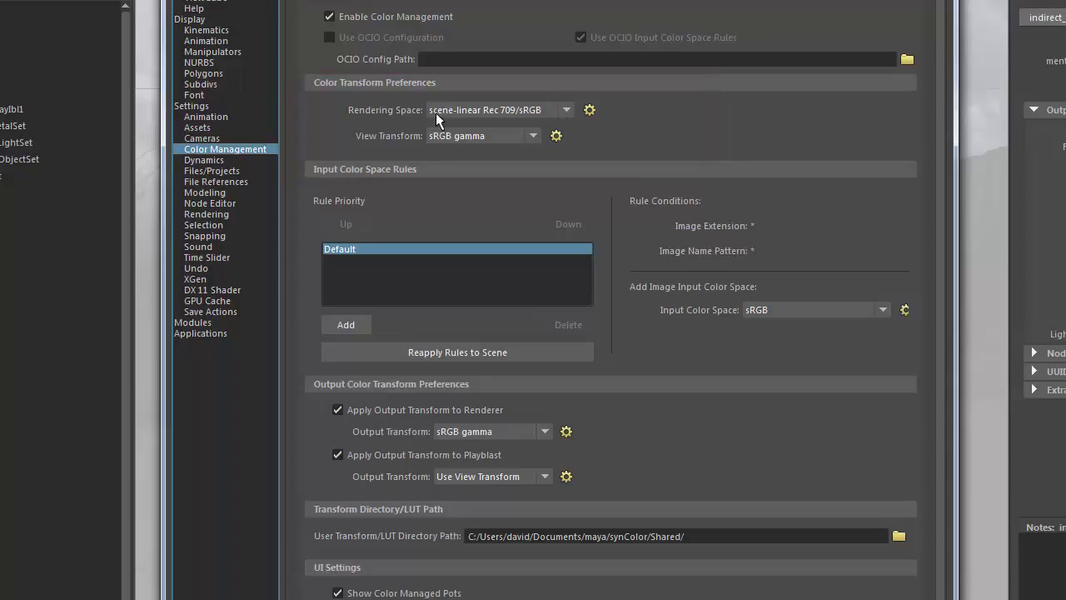
mouse_move(548, 113)
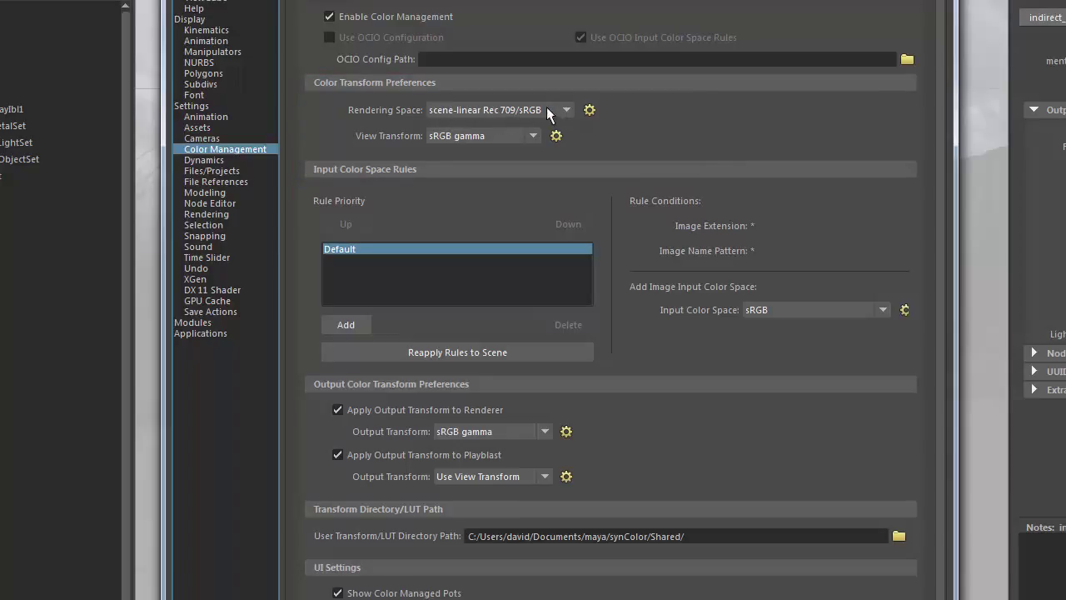
mouse_move(559, 114)
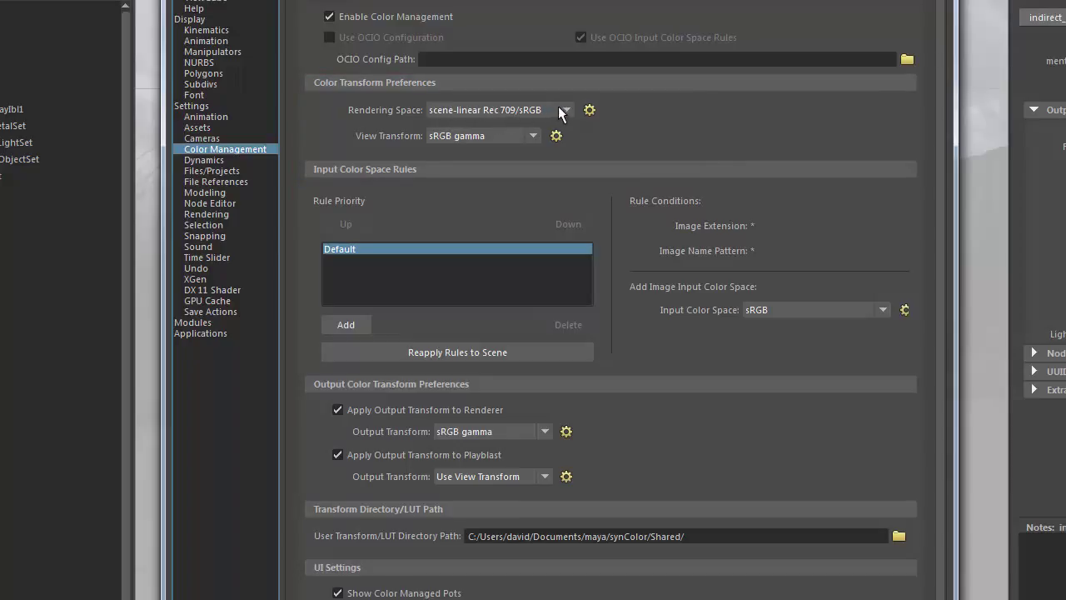
click(567, 110)
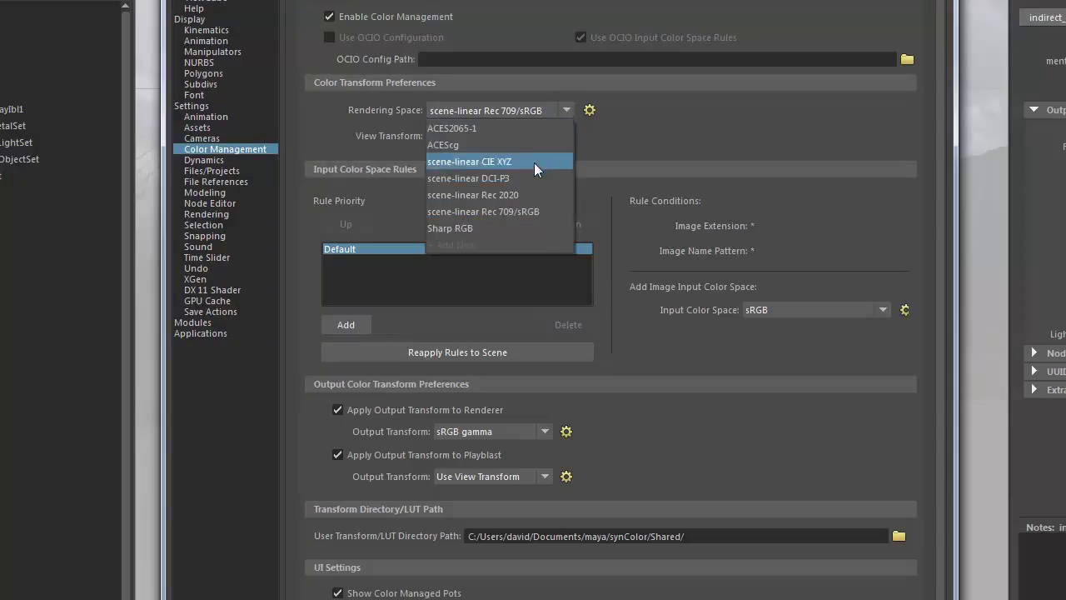
mouse_move(513, 176)
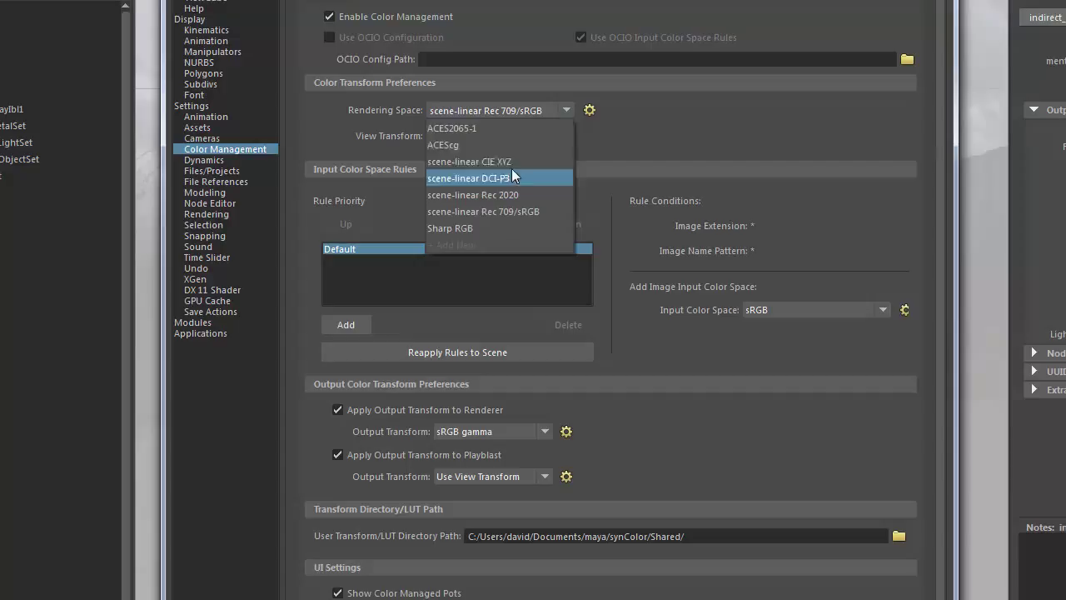
mouse_move(524, 210)
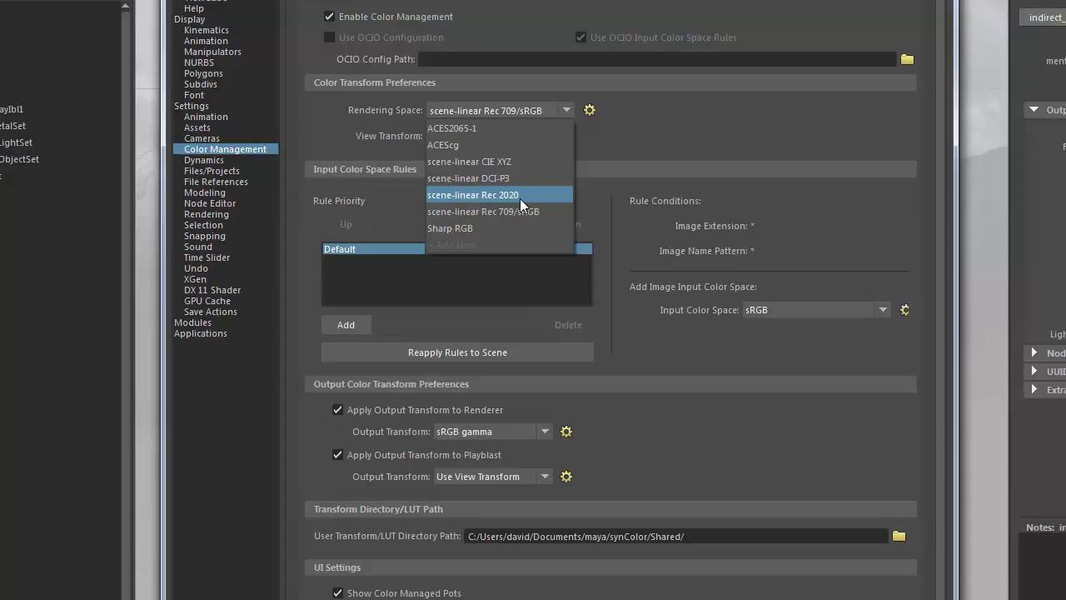
mouse_move(476, 153)
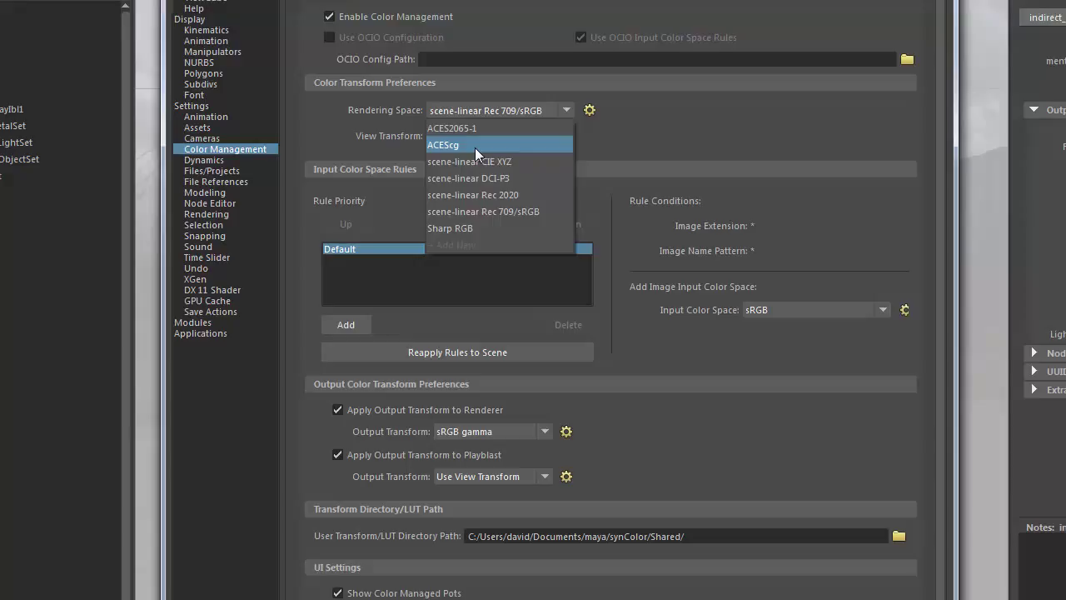
mouse_move(468, 177)
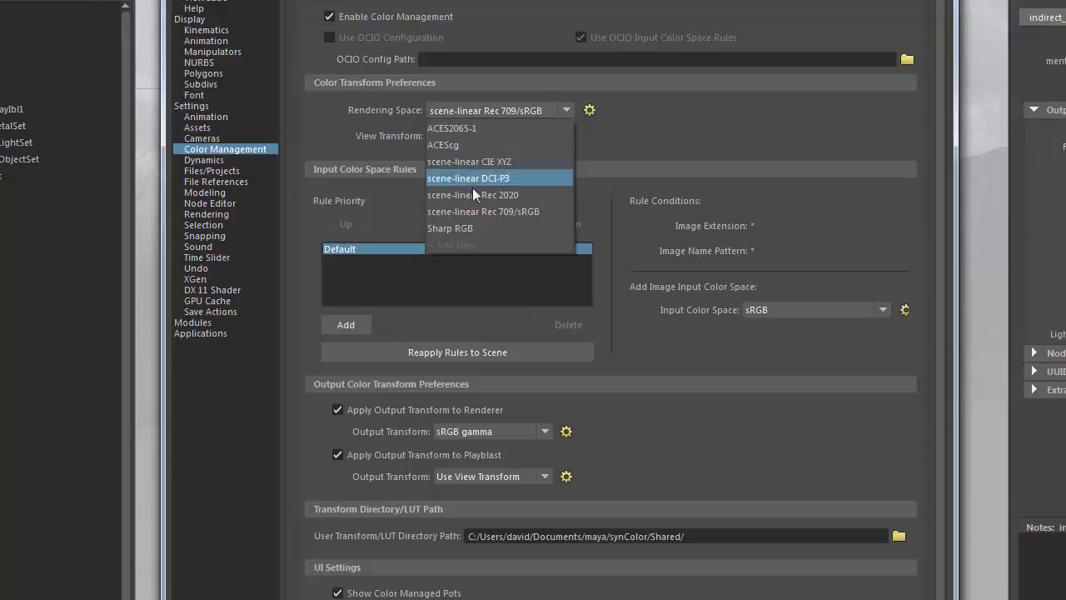
mouse_move(525, 209)
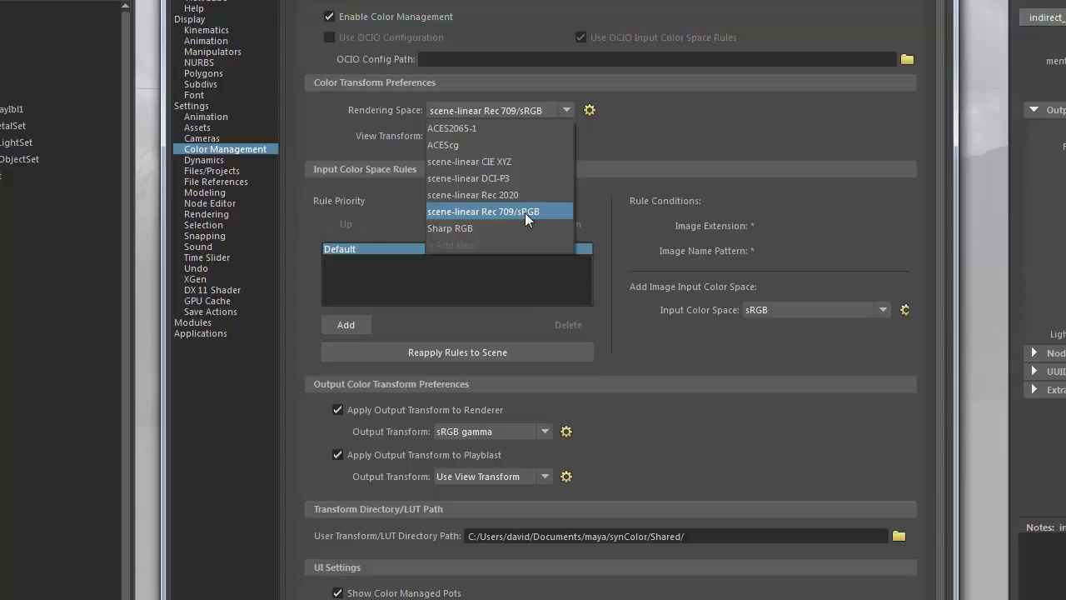
mouse_move(564, 206)
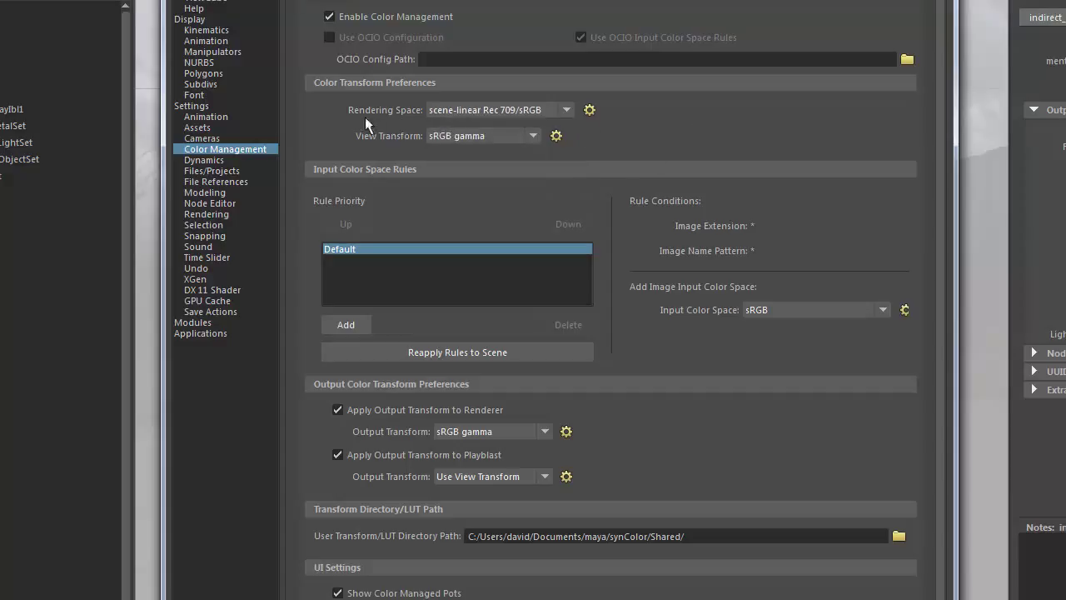
mouse_move(401, 143)
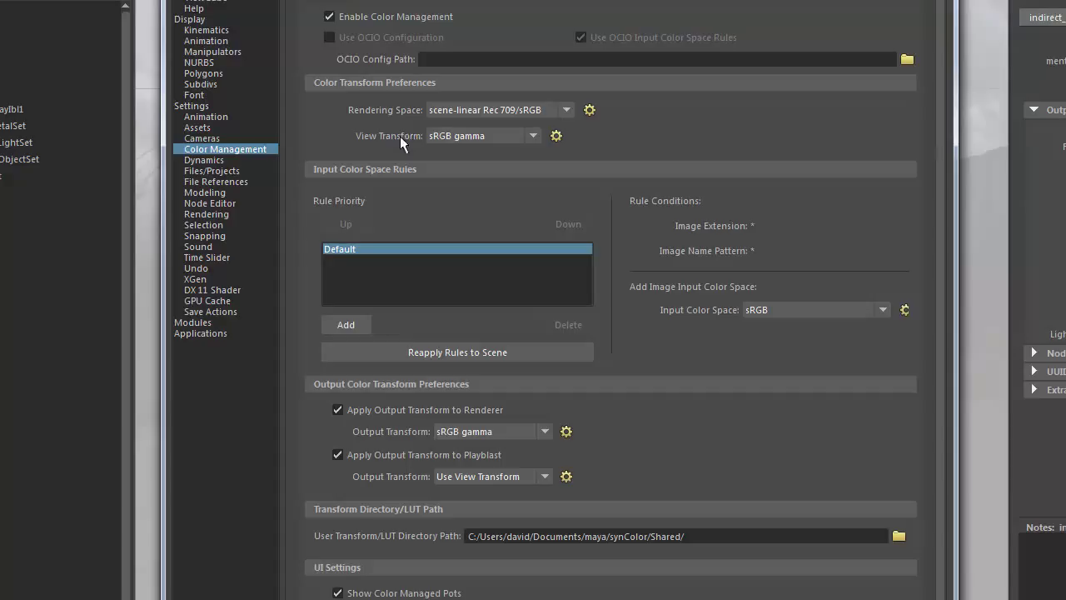
mouse_move(420, 146)
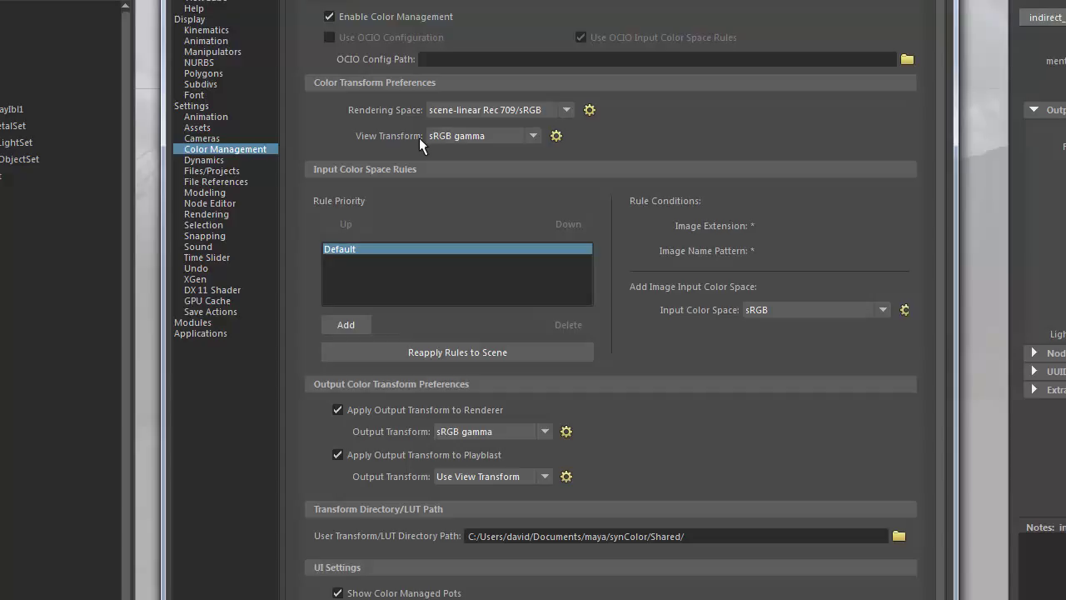
mouse_move(420, 143)
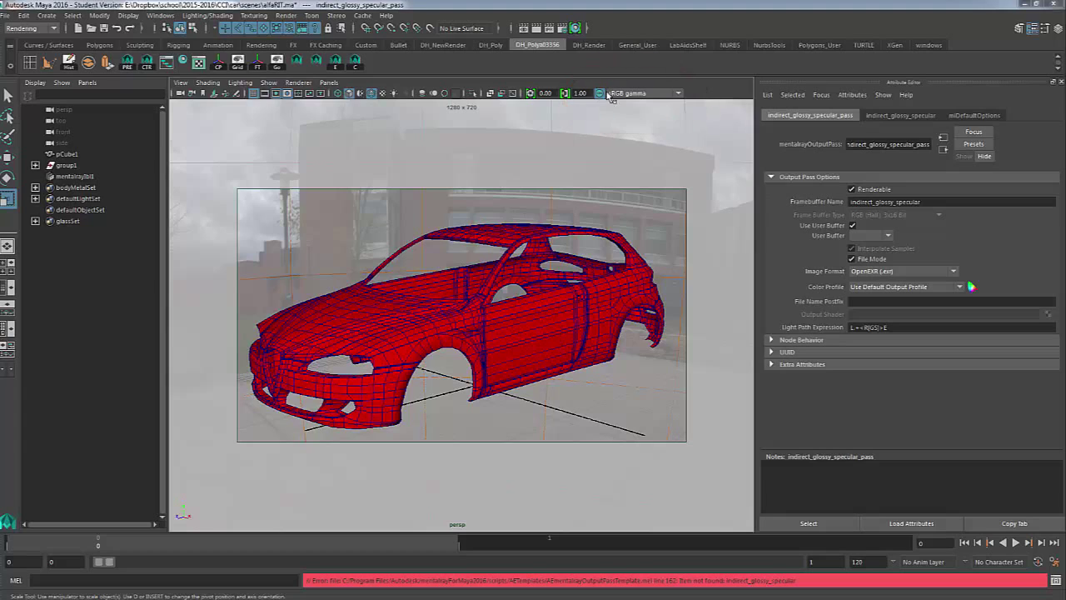
- Try the Raw and ACES viewport view transforms, then return to sRGB gamma
click(636, 93)
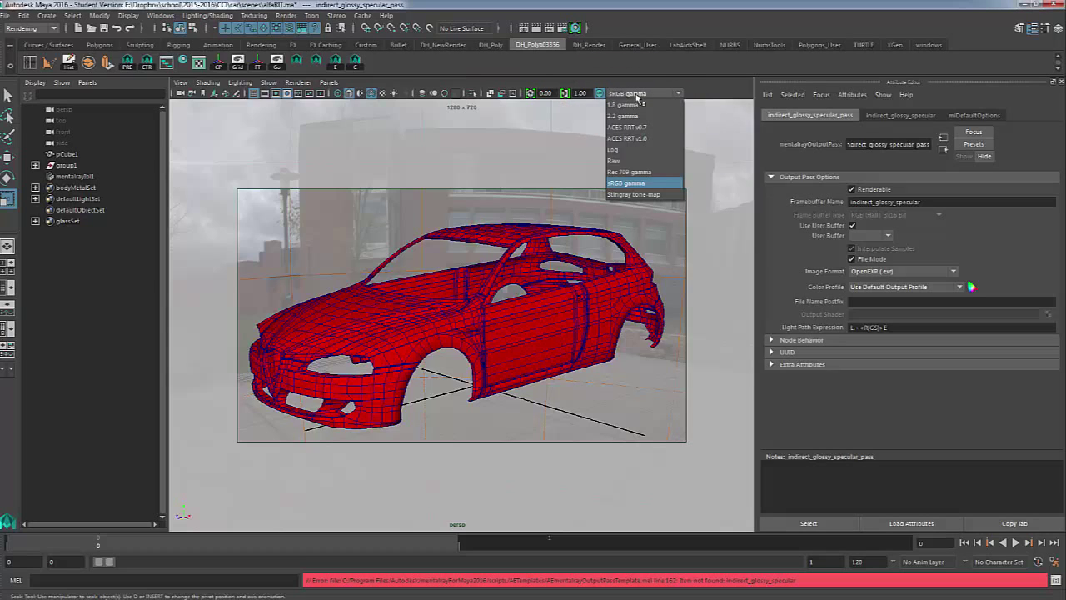
mouse_move(613, 159)
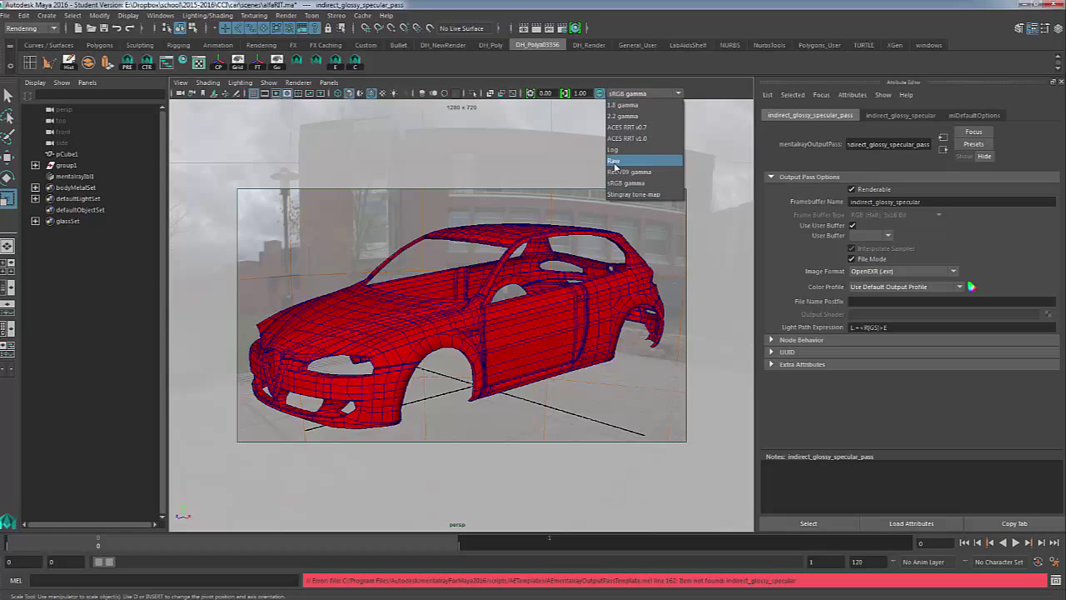
click(613, 160)
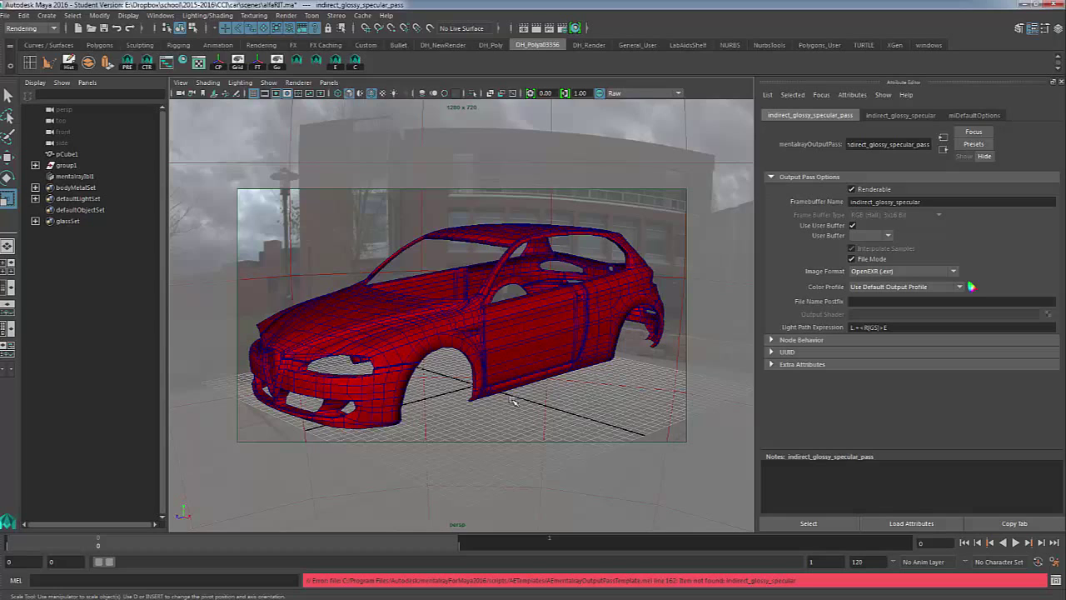
mouse_move(630, 102)
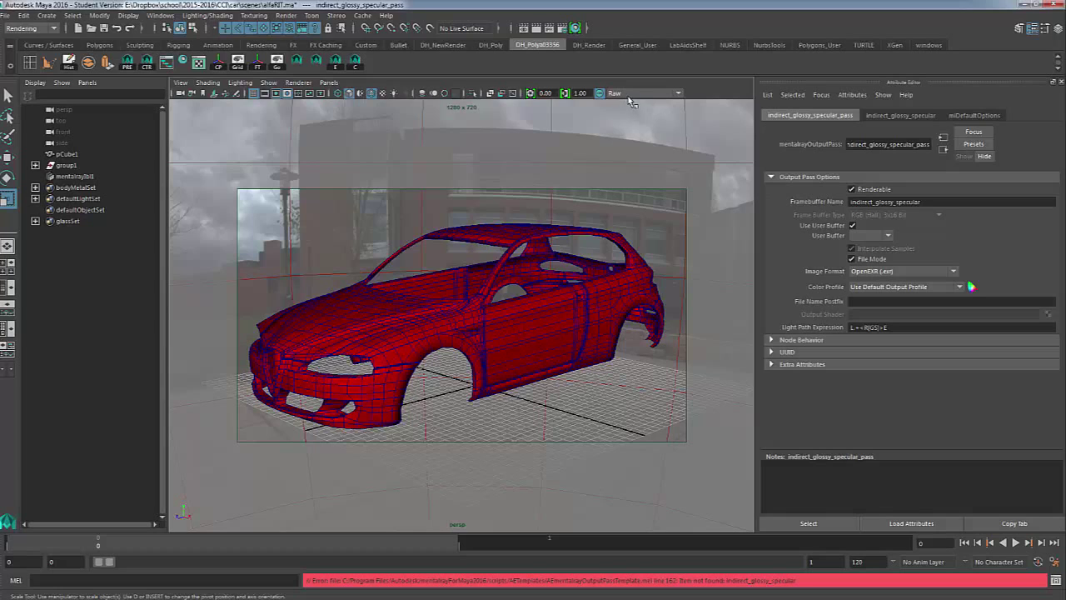
click(636, 93)
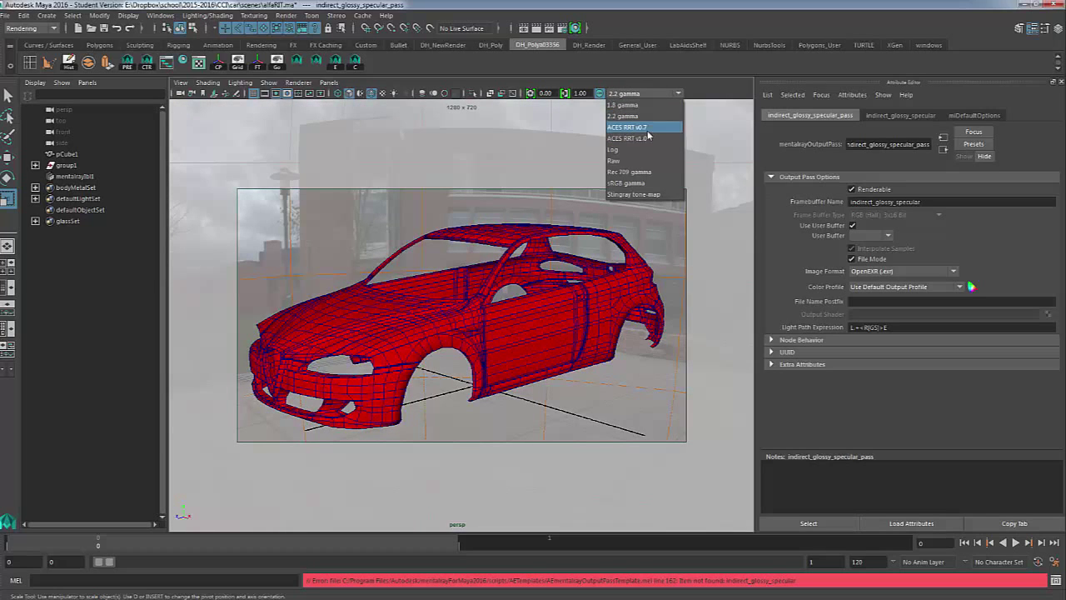
click(626, 127)
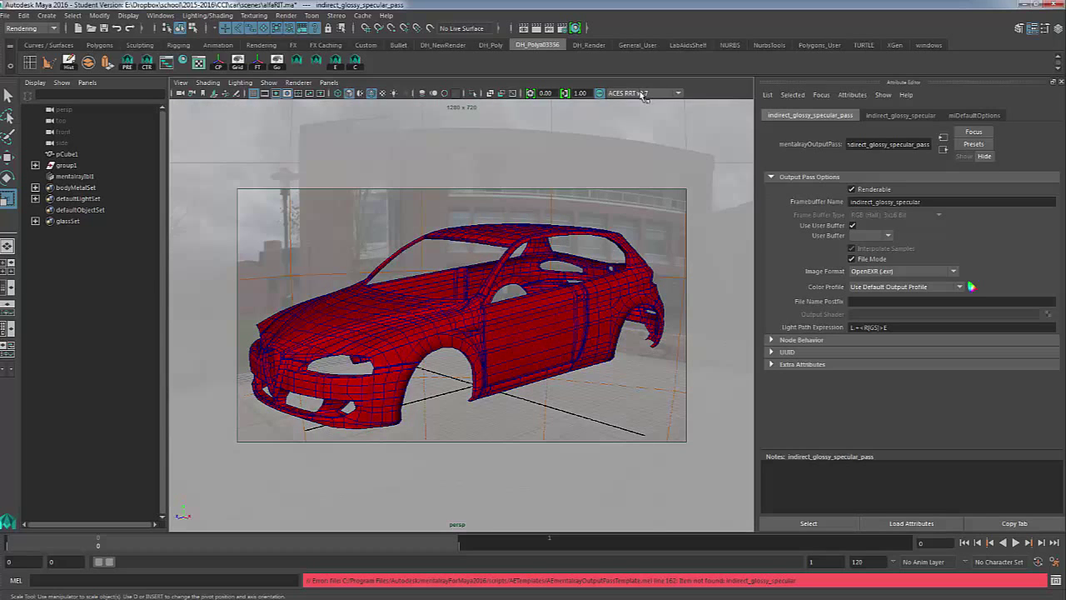
click(629, 94)
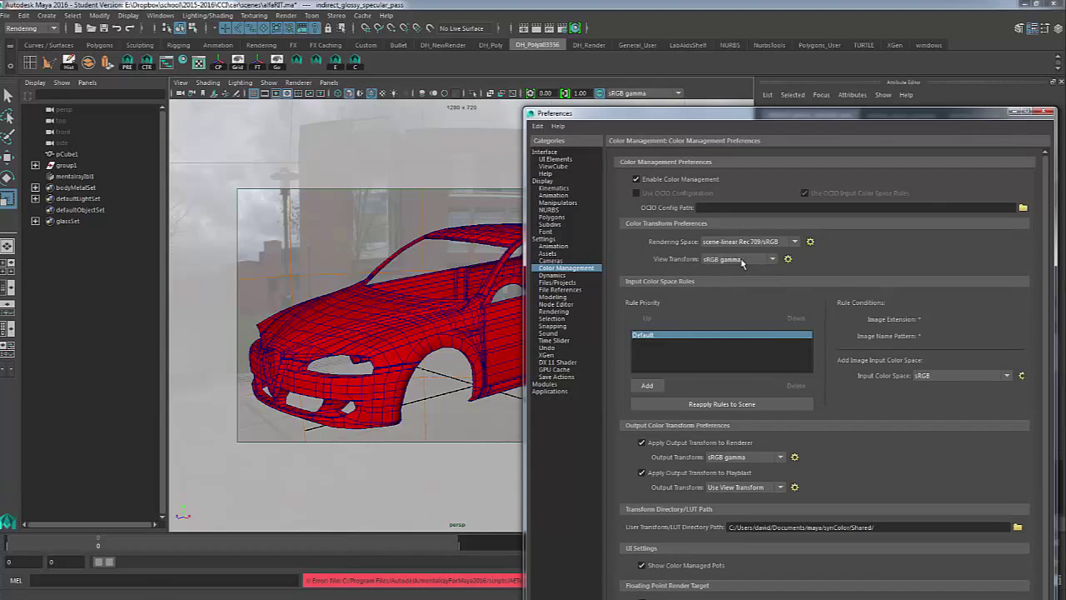
- Browse the view transform list in Preferences and choose Raw before opening Render View
click(746, 258)
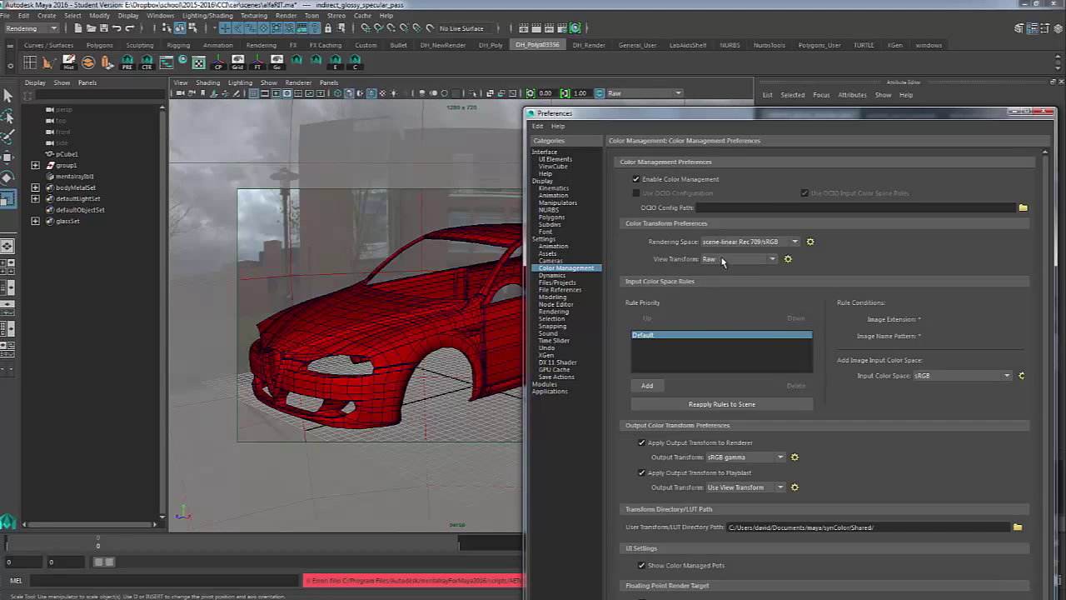
mouse_move(653, 99)
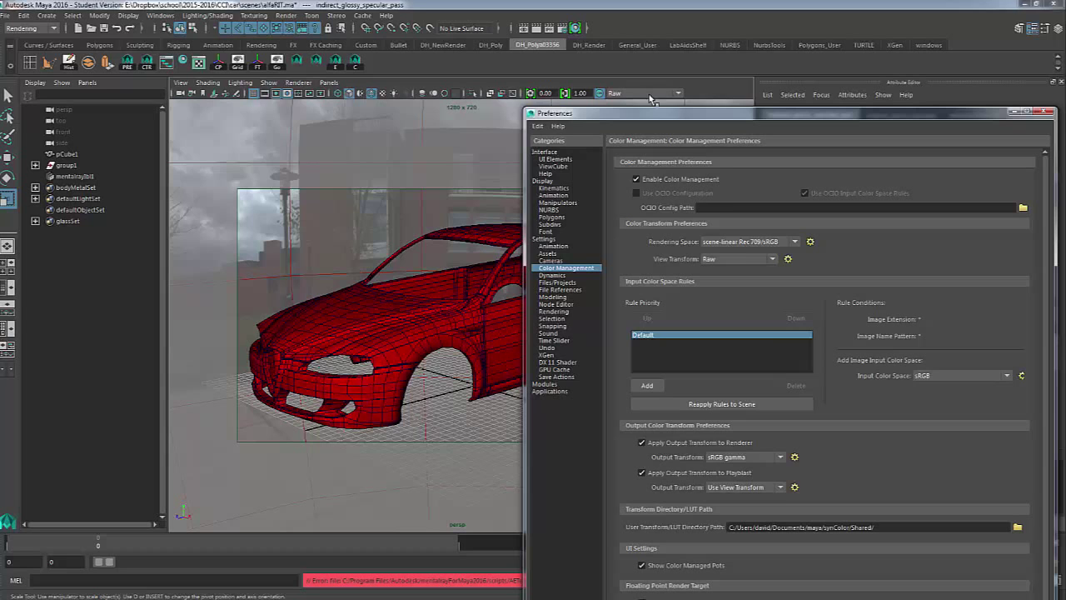
click(786, 258)
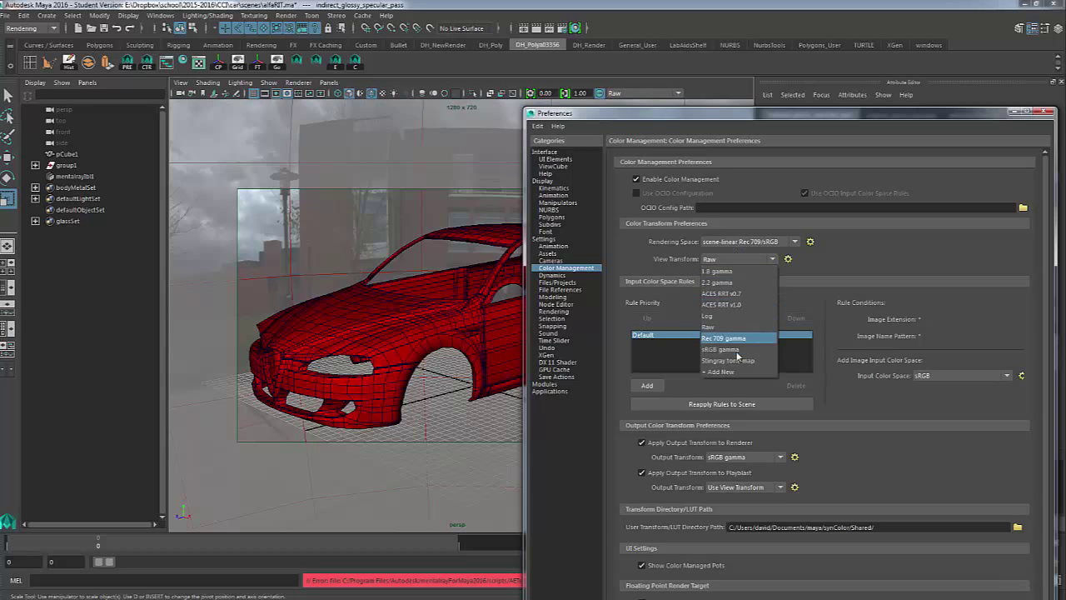
click(720, 348)
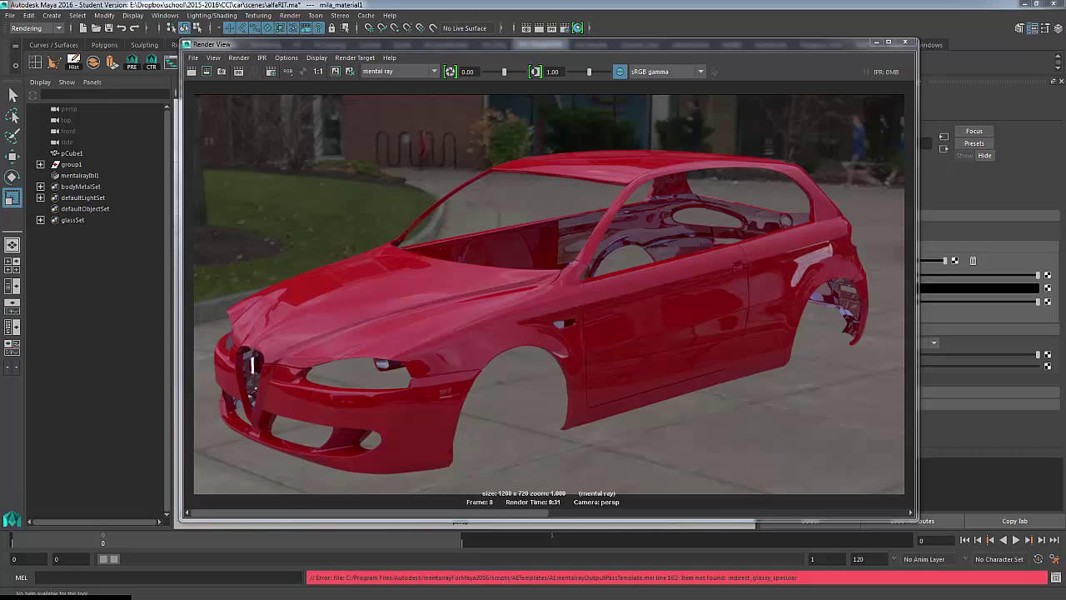
mouse_move(560, 50)
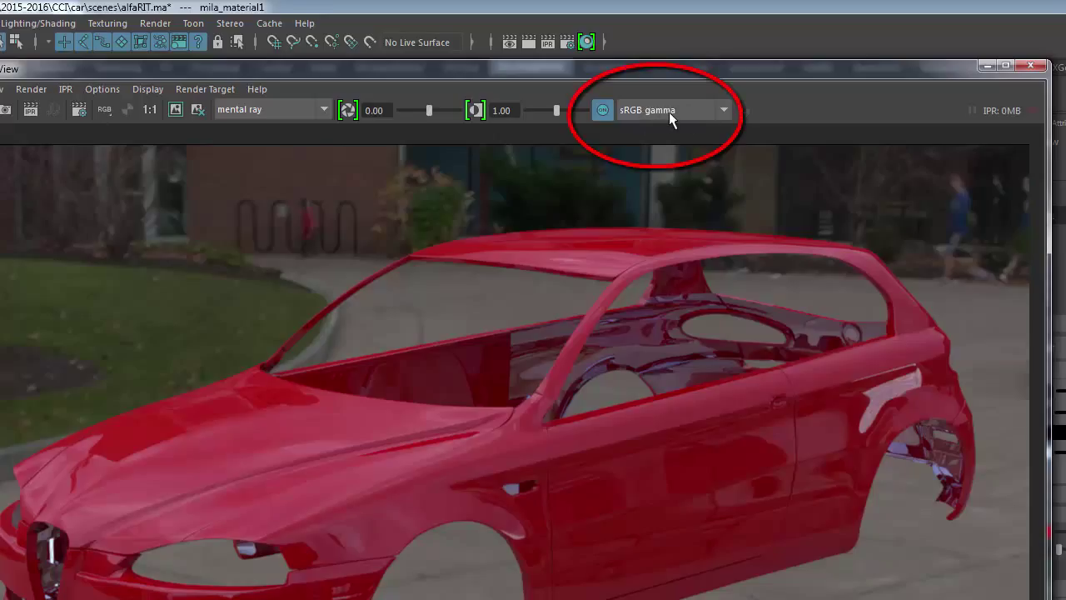
mouse_move(713, 118)
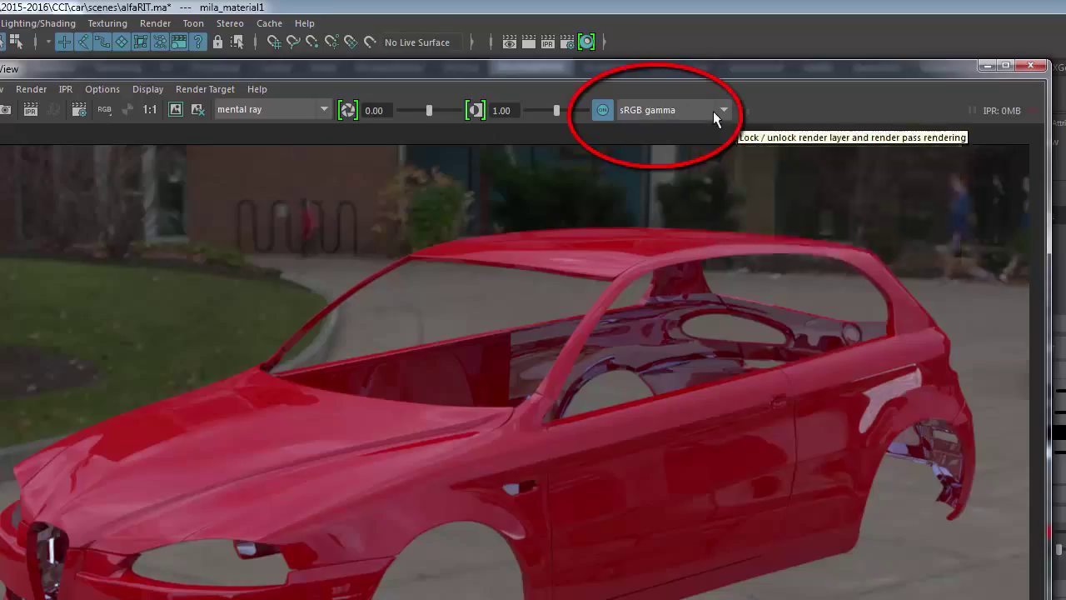
- View the rendered car with the Raw transform, then return it to sRGB gamma
click(723, 110)
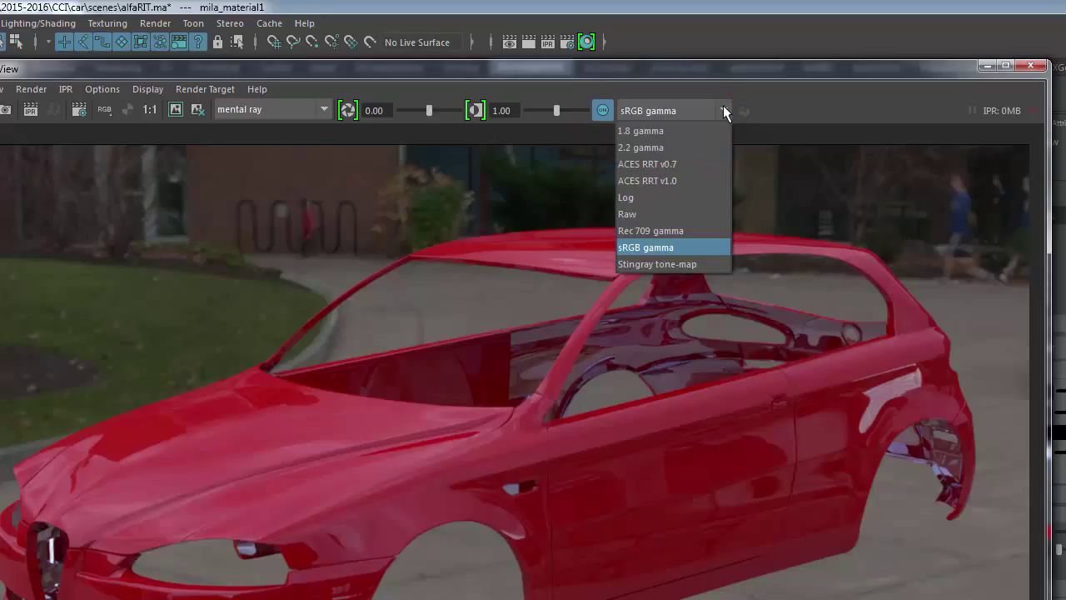
mouse_move(665, 197)
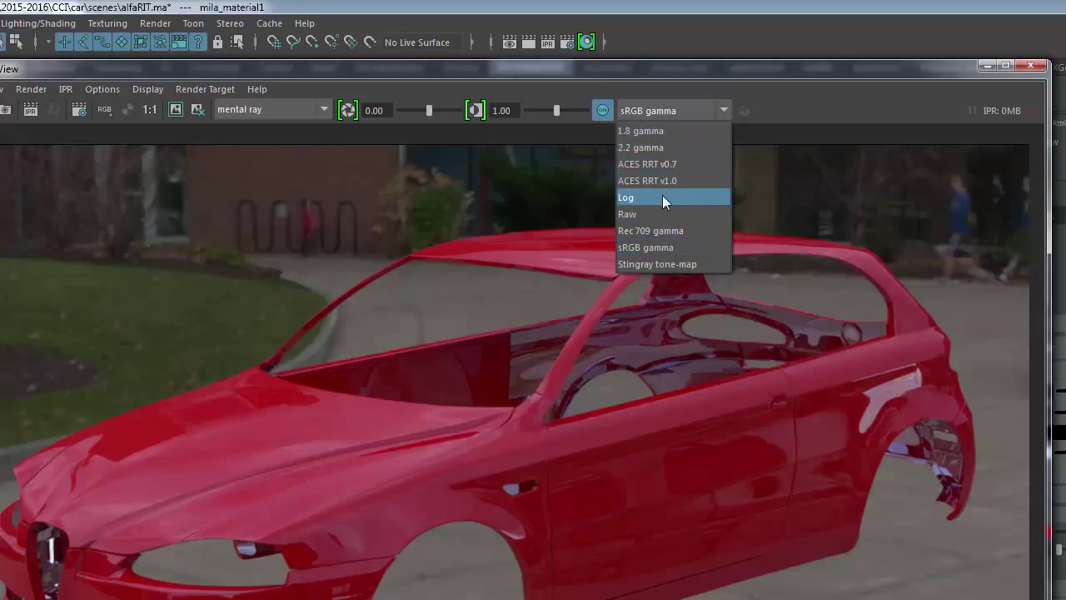
click(626, 213)
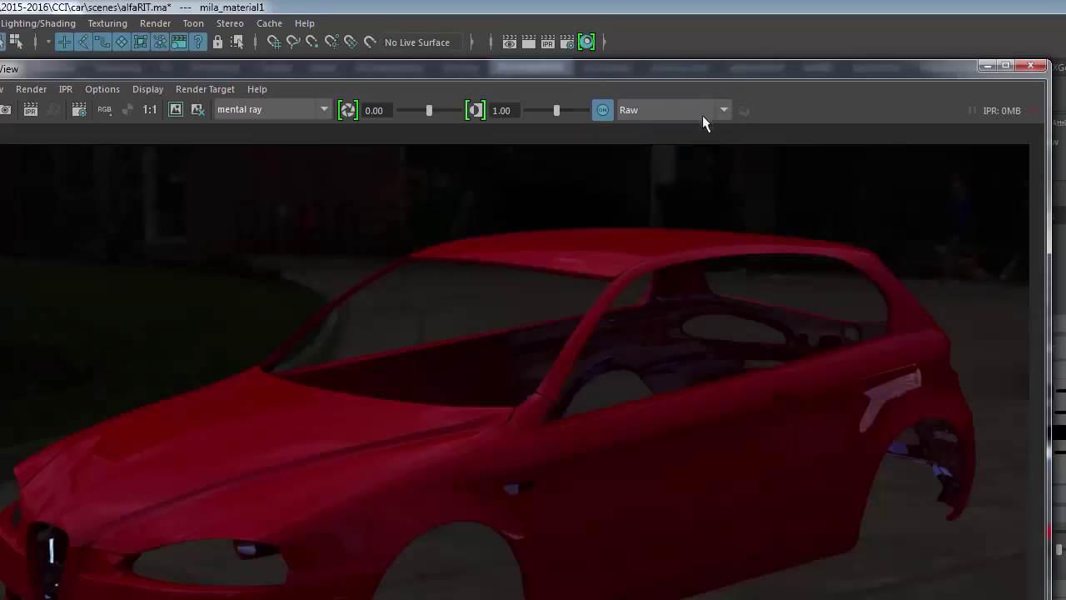
click(721, 110)
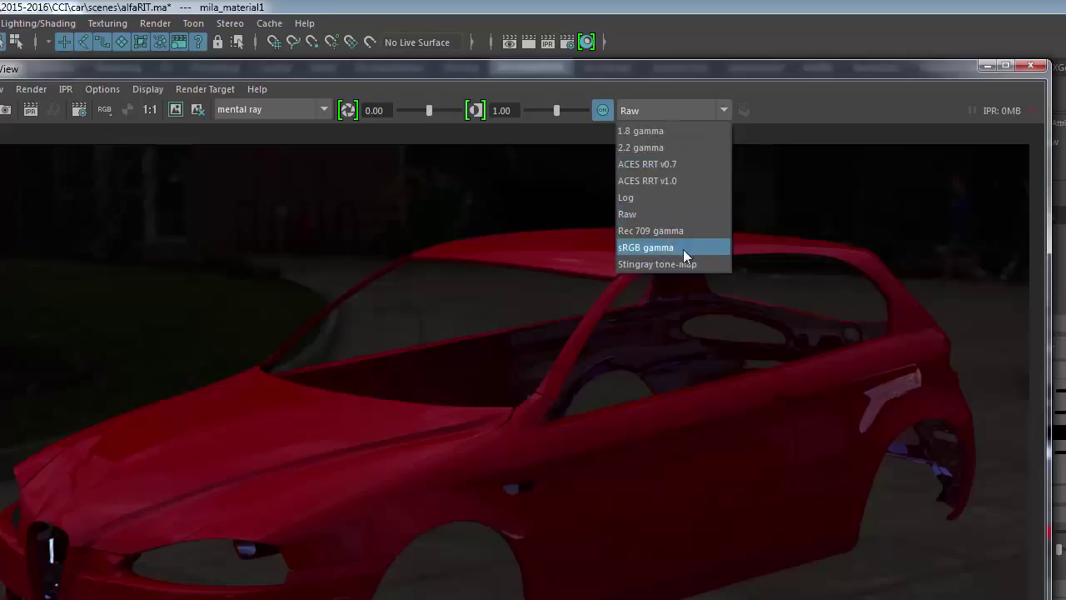
click(647, 246)
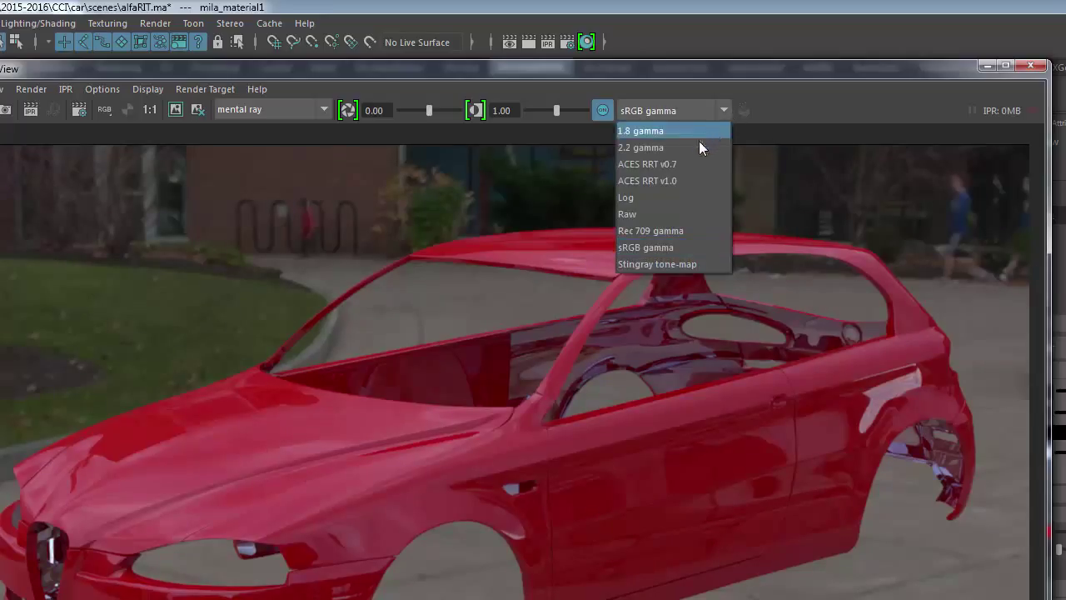
mouse_move(686, 142)
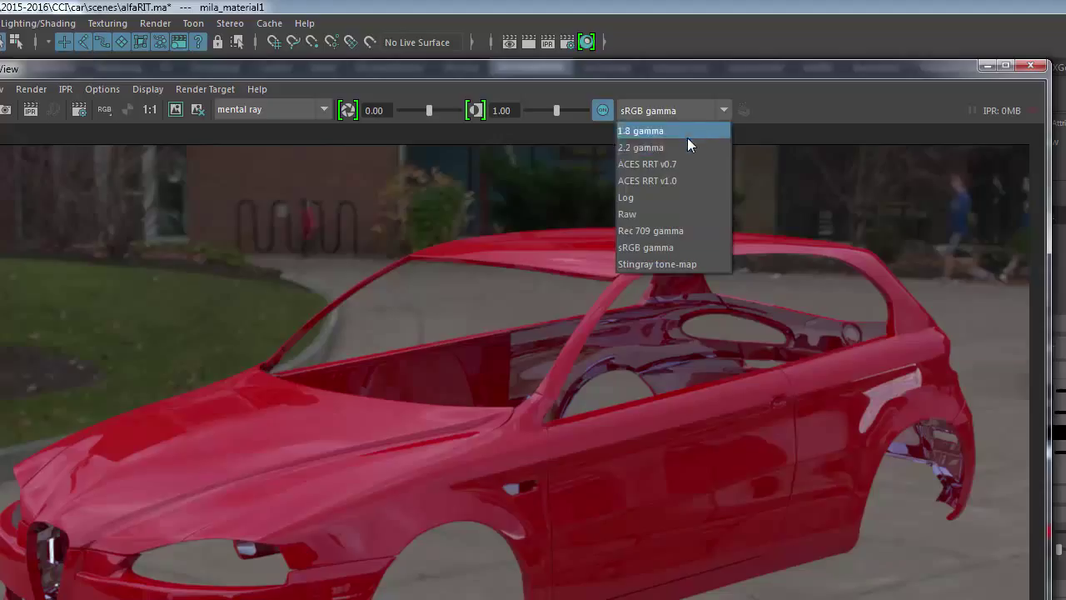
mouse_move(681, 179)
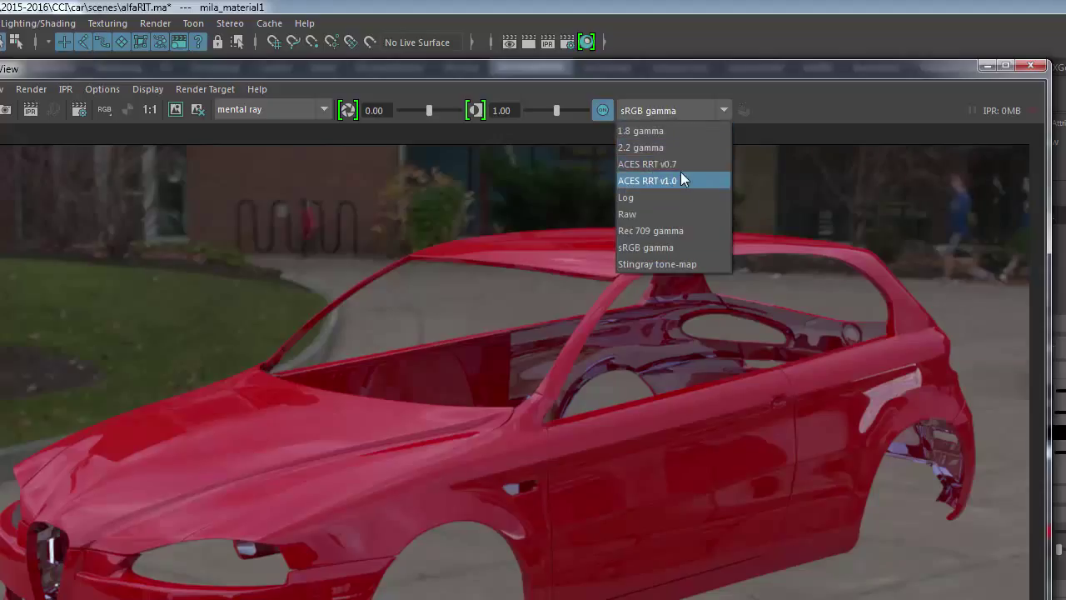
mouse_move(649, 229)
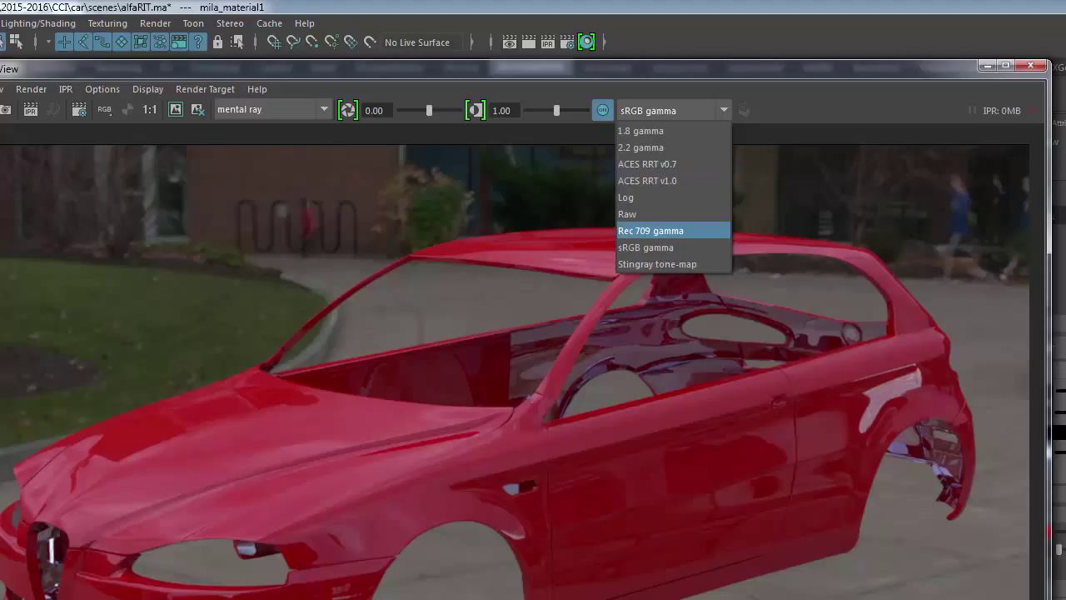
click(646, 246)
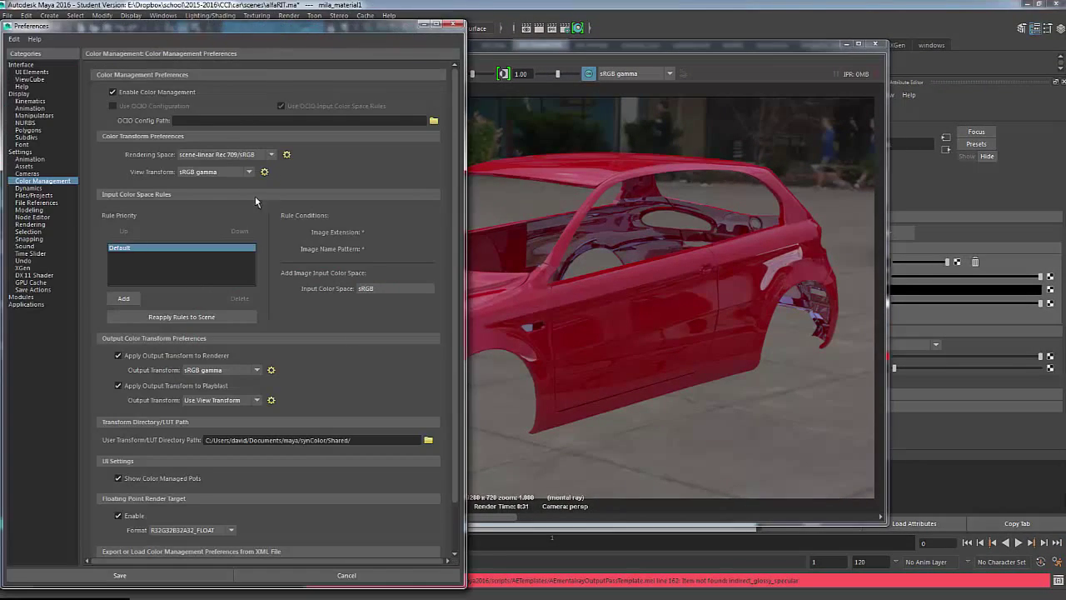
mouse_move(197, 177)
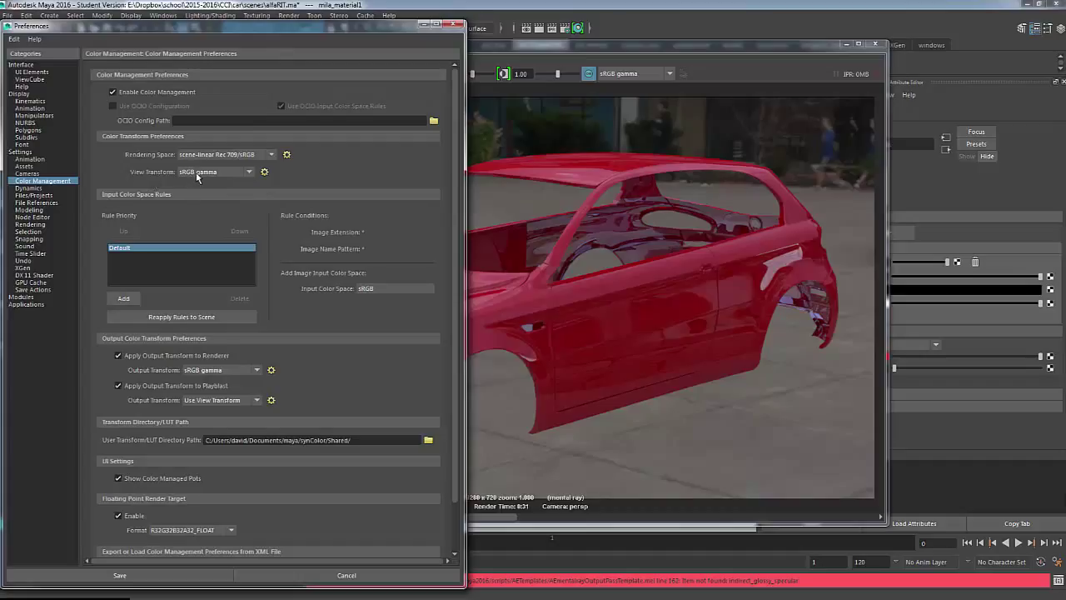
mouse_move(606, 66)
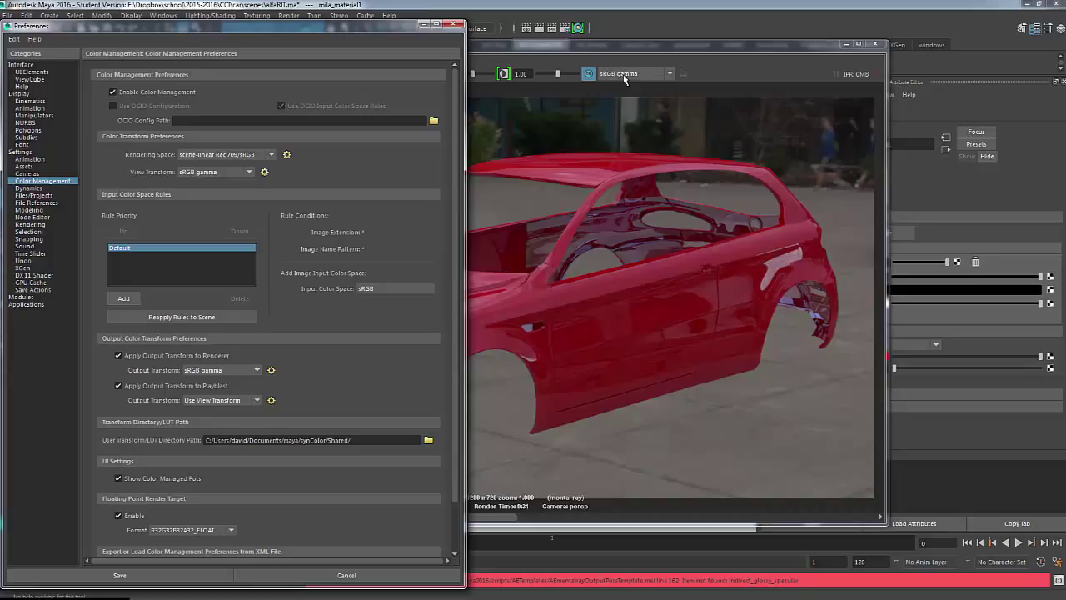
mouse_move(649, 80)
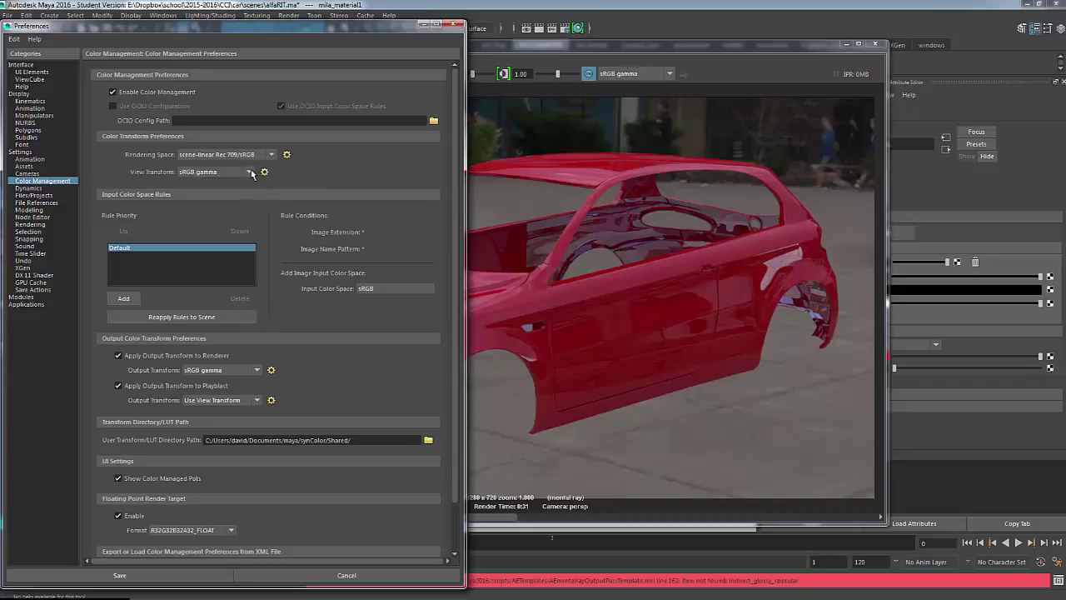
- Set the preferences view transform to Raw, keep the render on sRGB gamma, and bring up Save Image Options
click(249, 172)
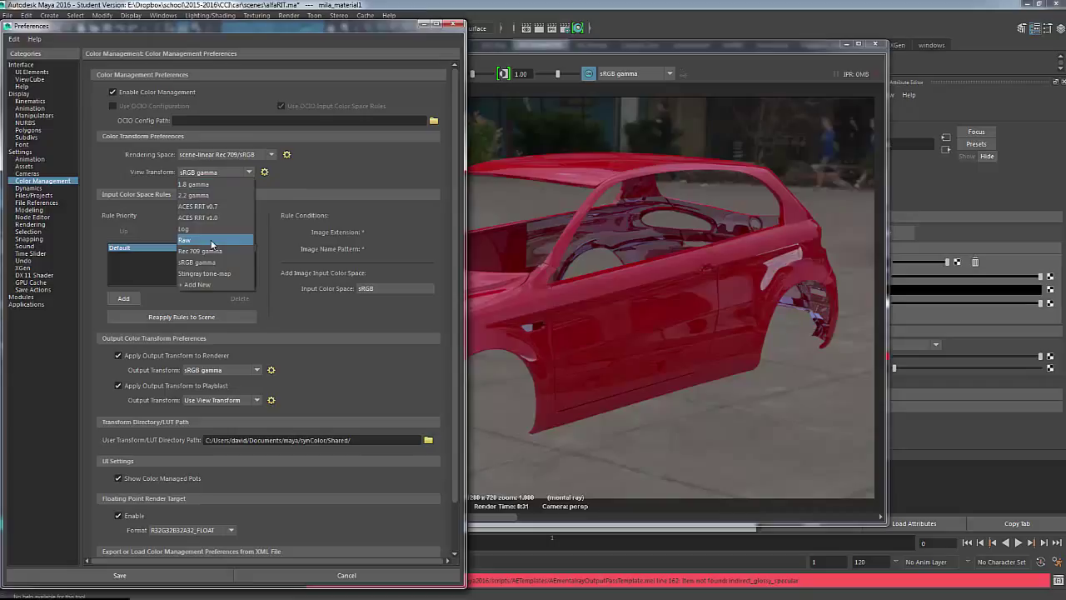
click(185, 240)
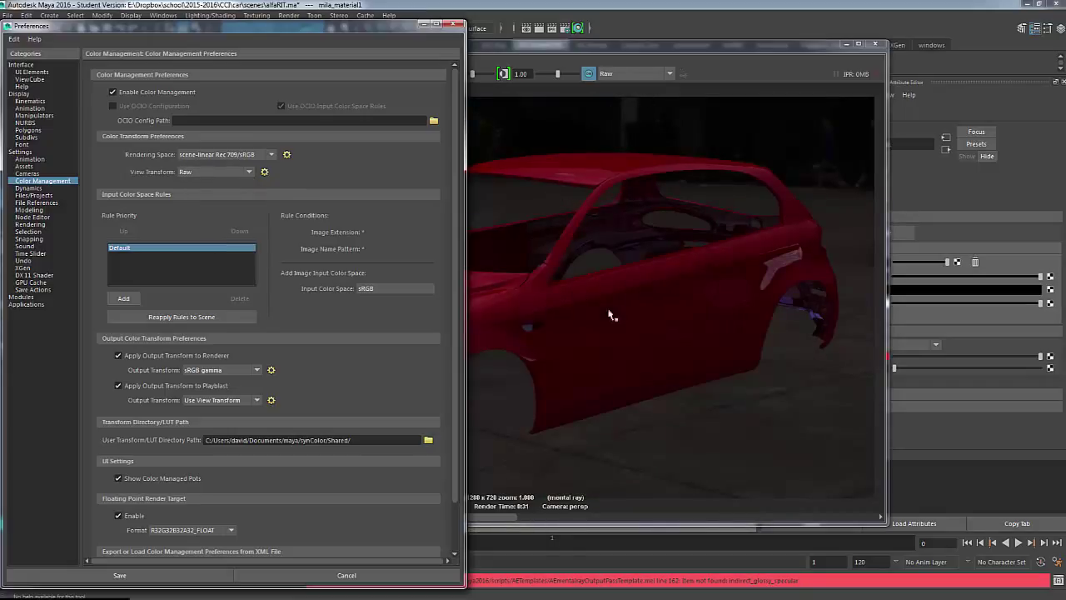
mouse_move(658, 318)
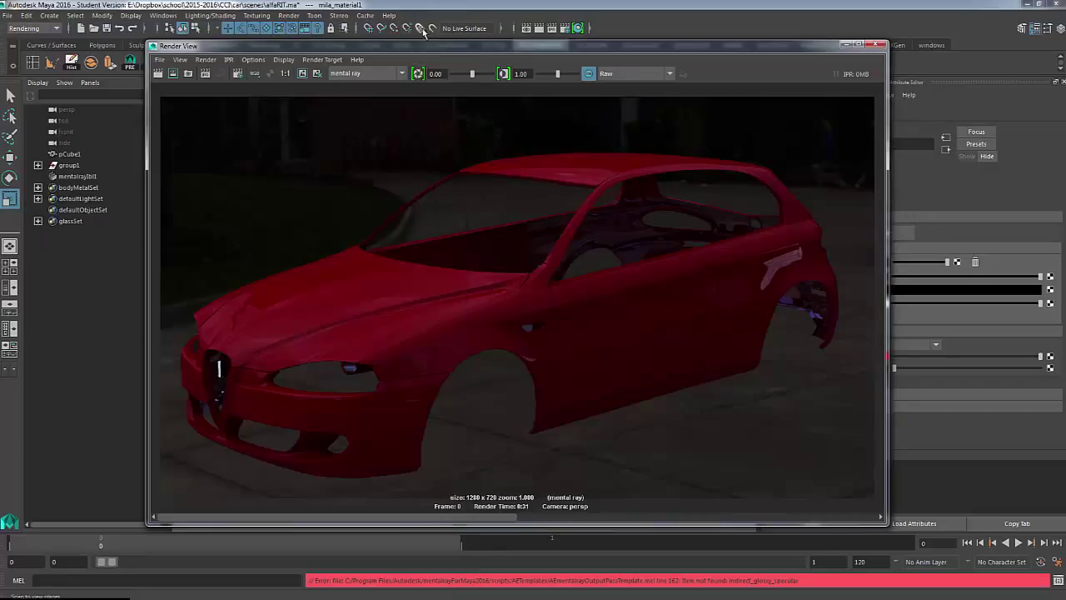
click(670, 73)
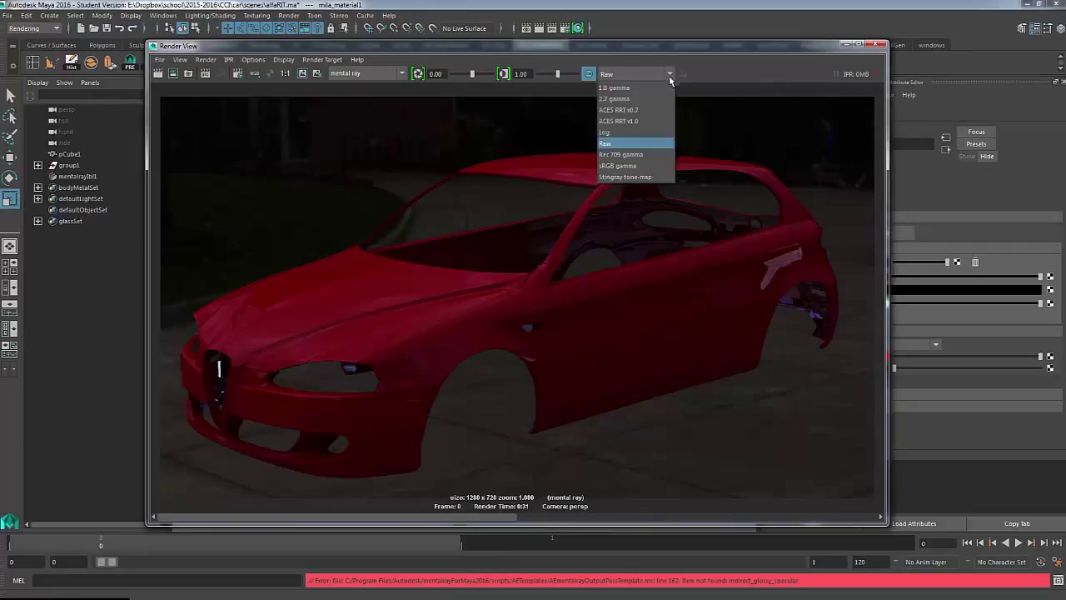
click(616, 165)
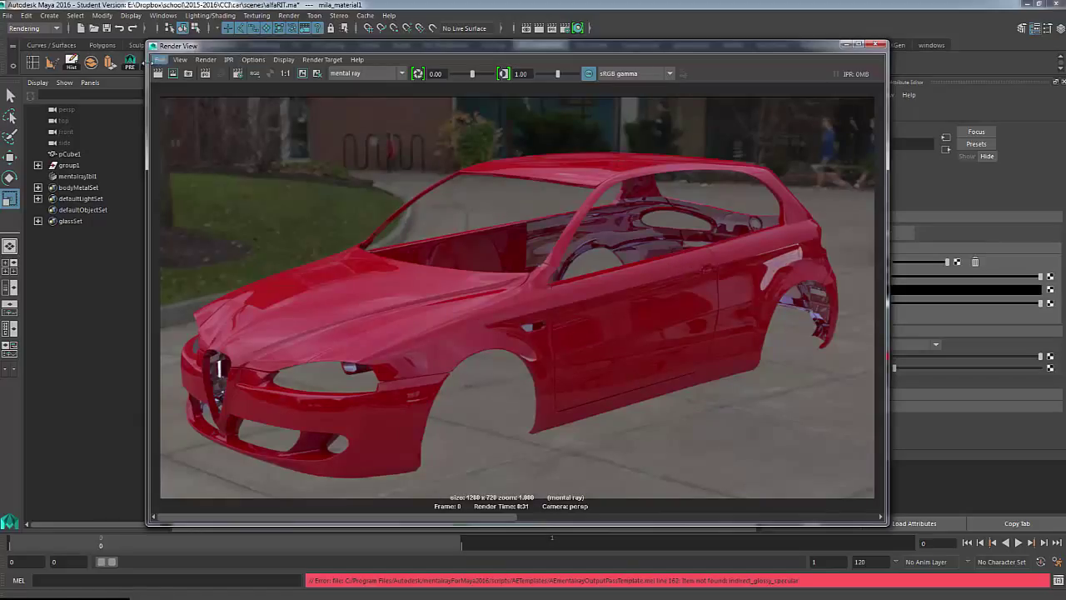
click(160, 60)
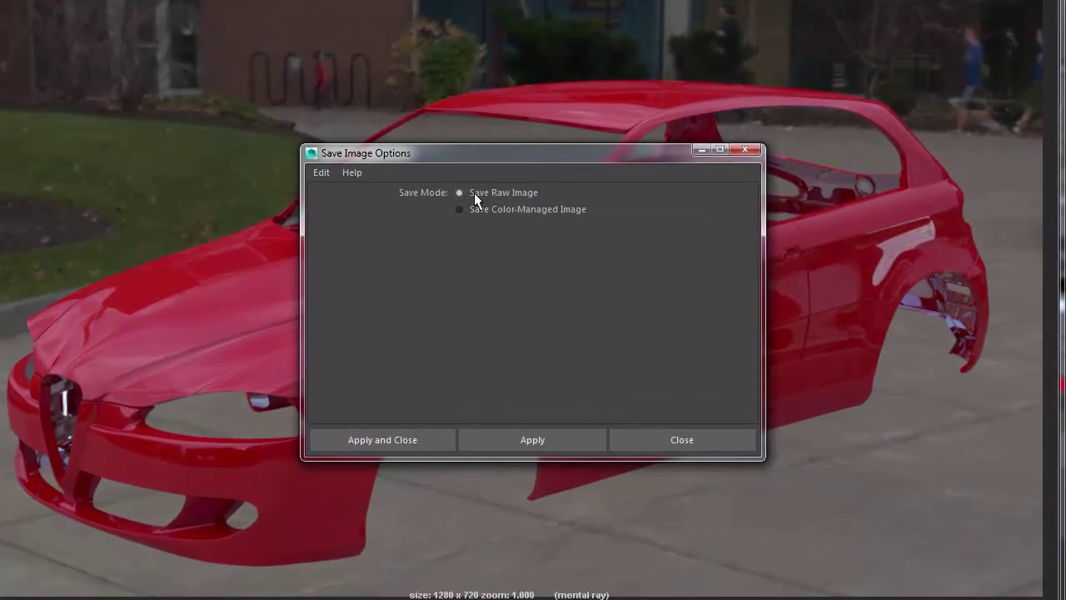
- Compare color-managed saving, keep Save Raw Image selected, and close the save options
click(459, 210)
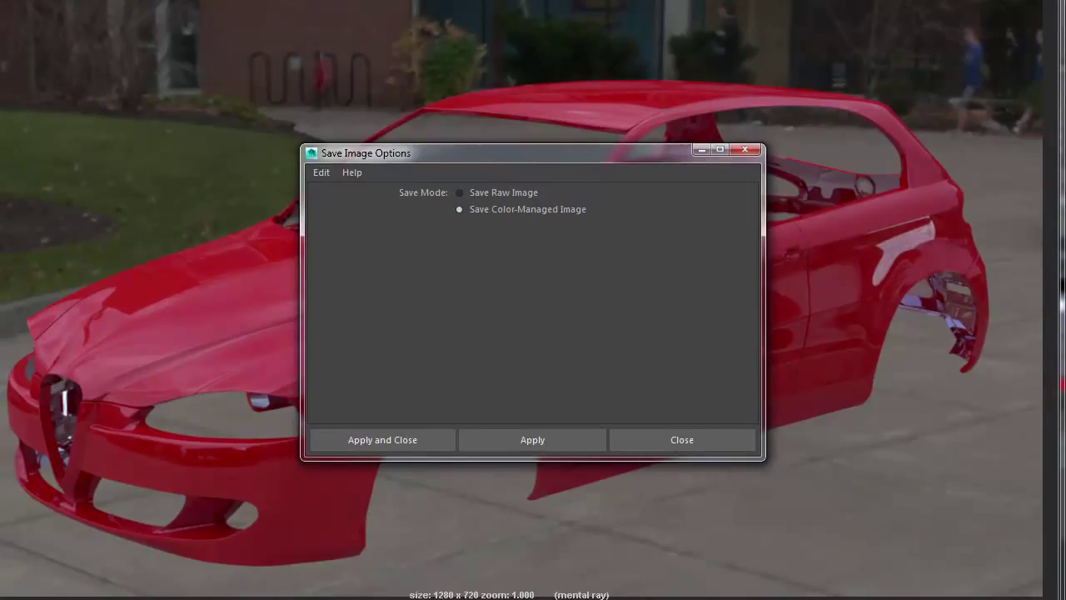
mouse_move(786, 108)
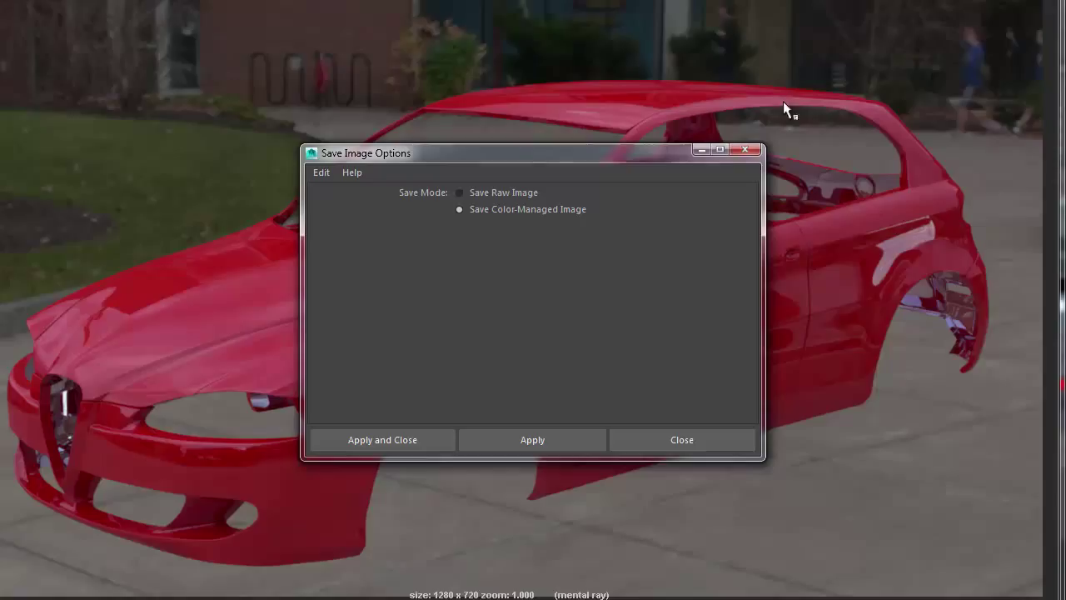
mouse_move(558, 220)
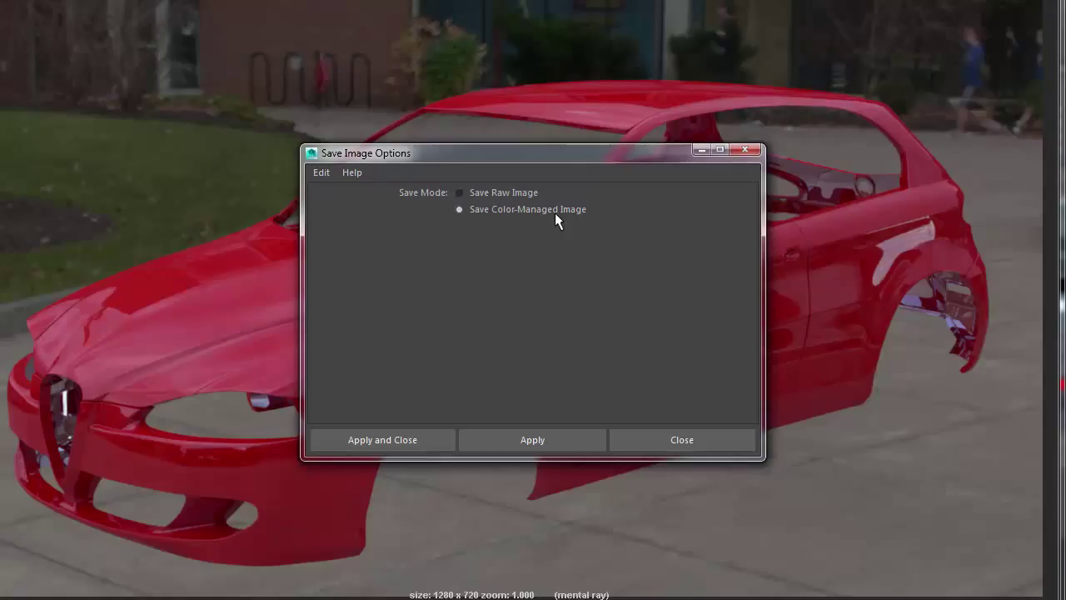
mouse_move(490, 203)
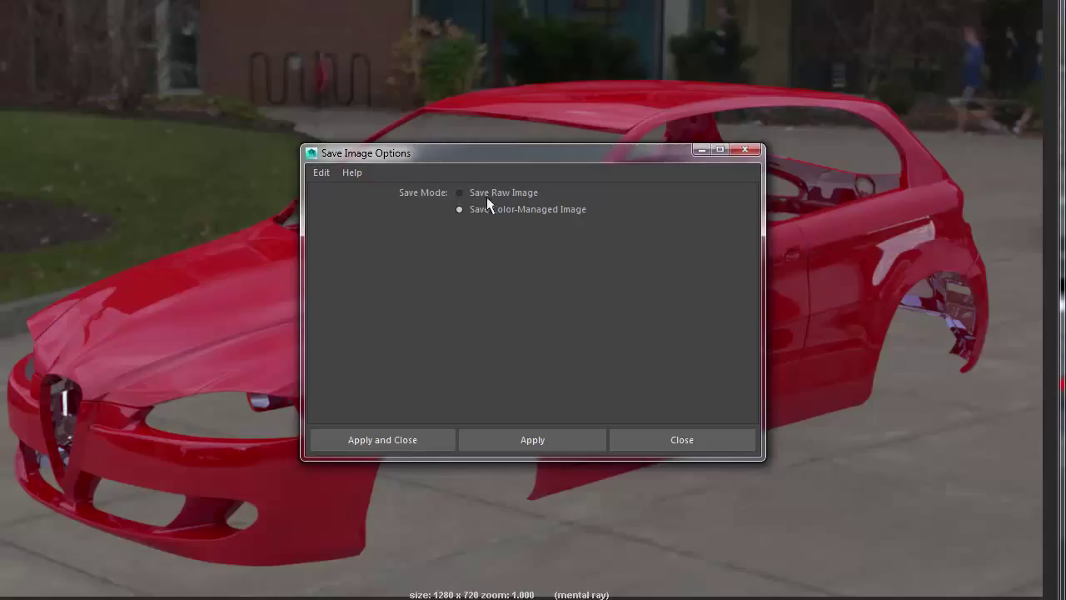
click(460, 193)
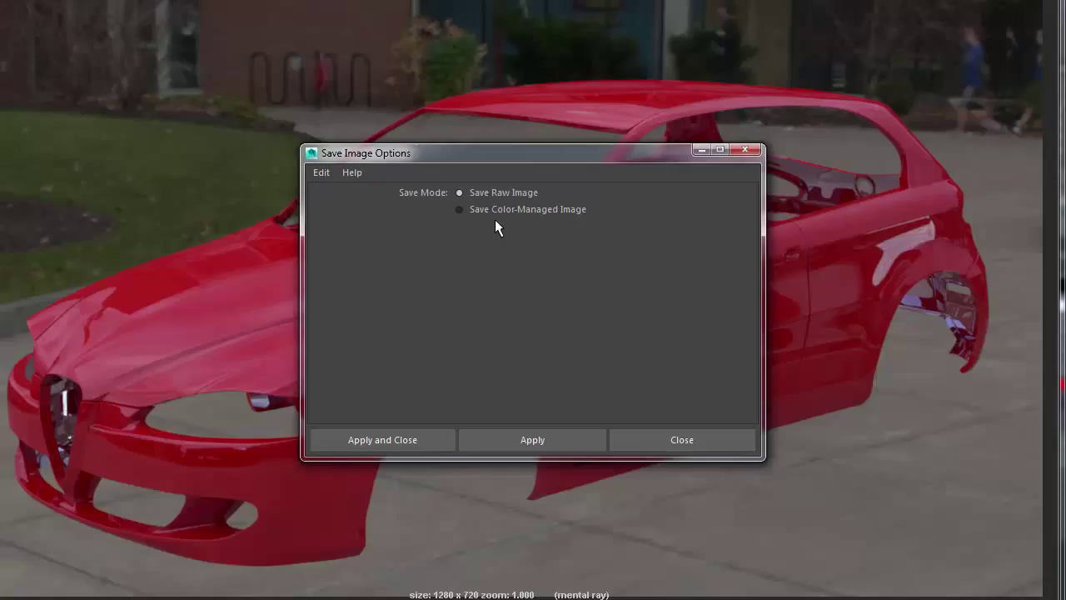
click(681, 440)
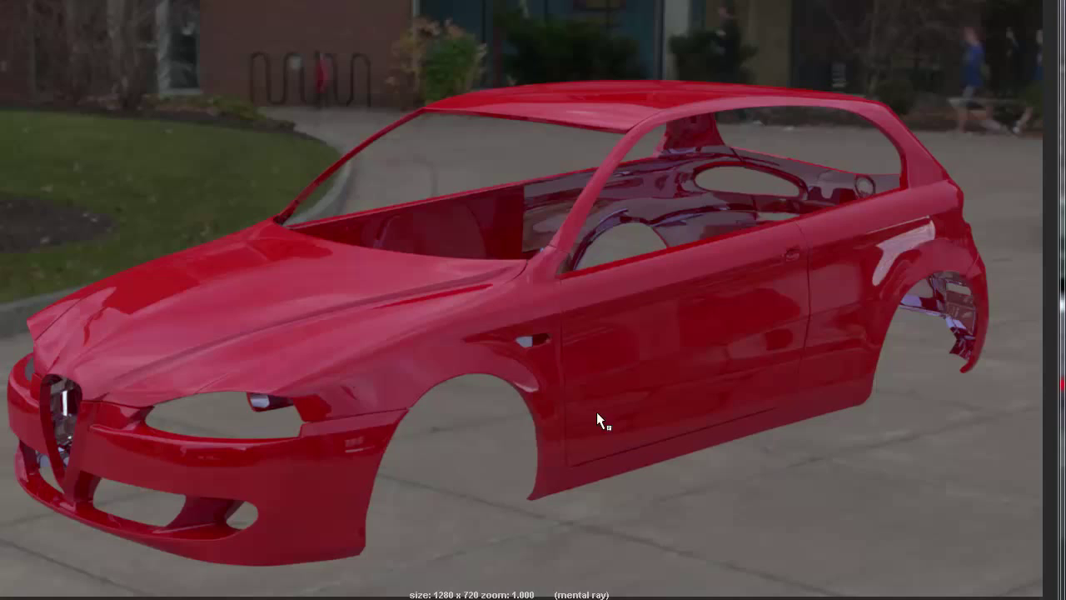
mouse_move(600, 420)
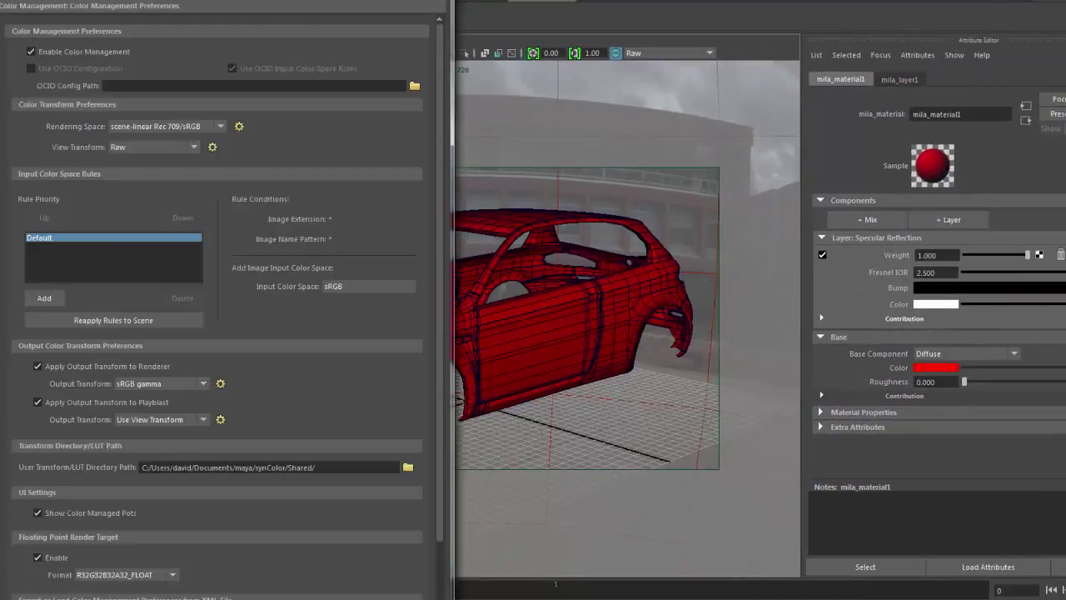
mouse_move(233, 165)
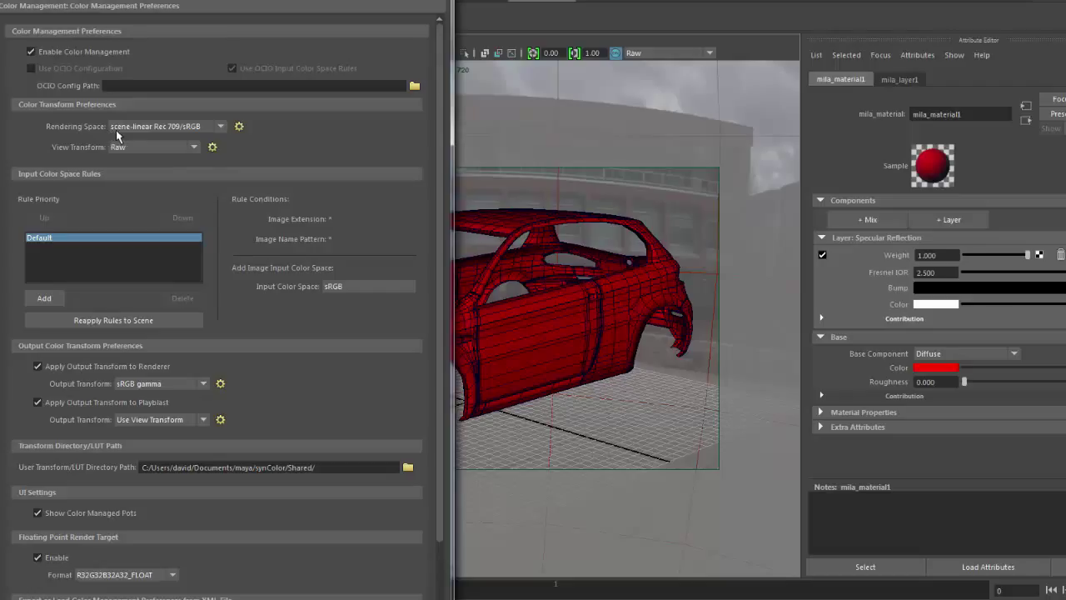
mouse_move(143, 135)
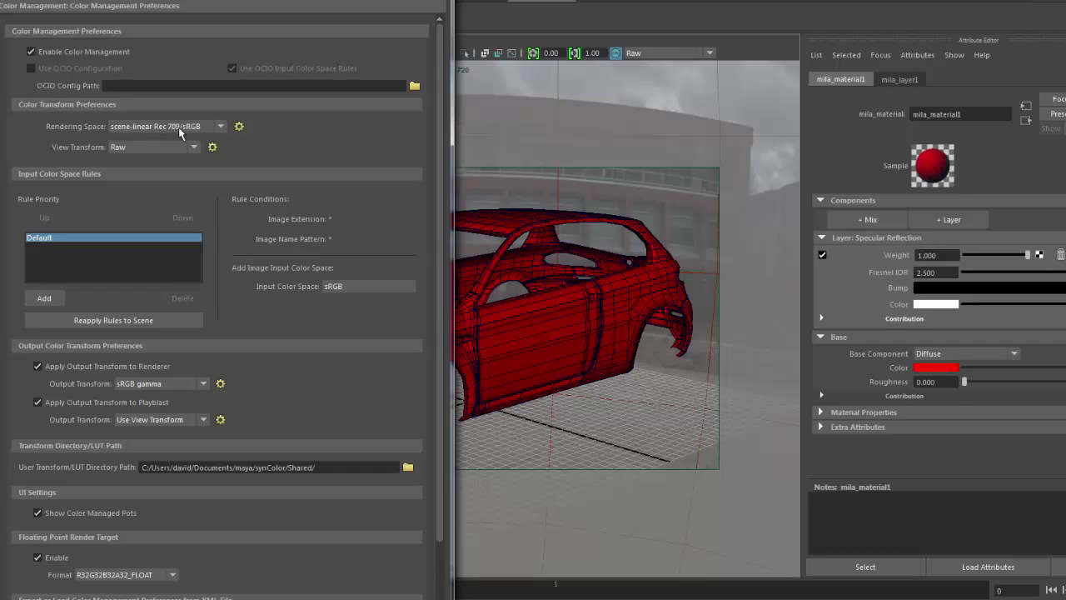
mouse_move(52, 263)
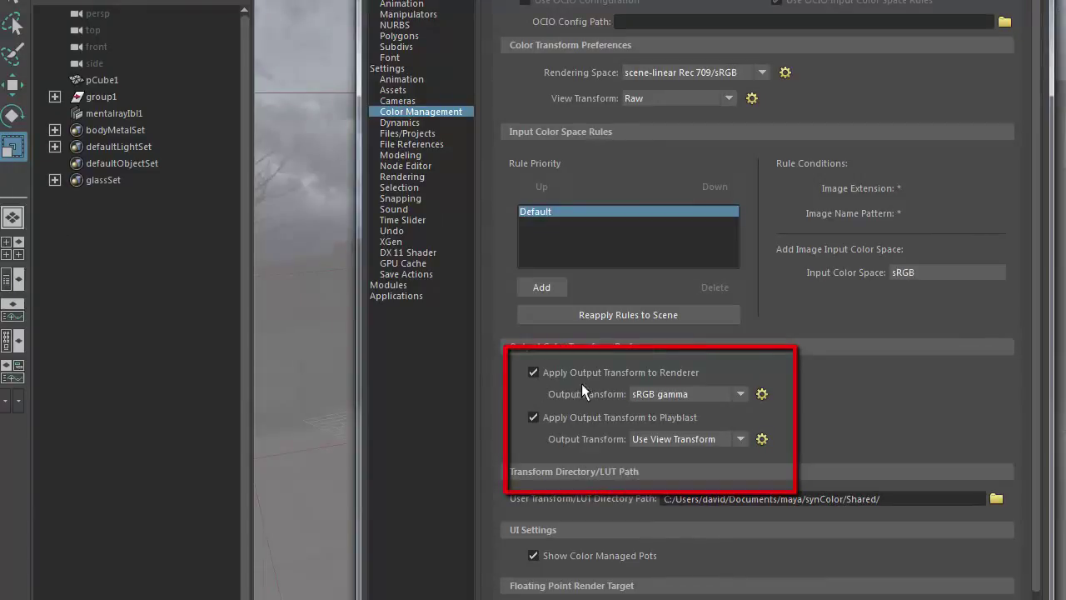
mouse_move(568, 383)
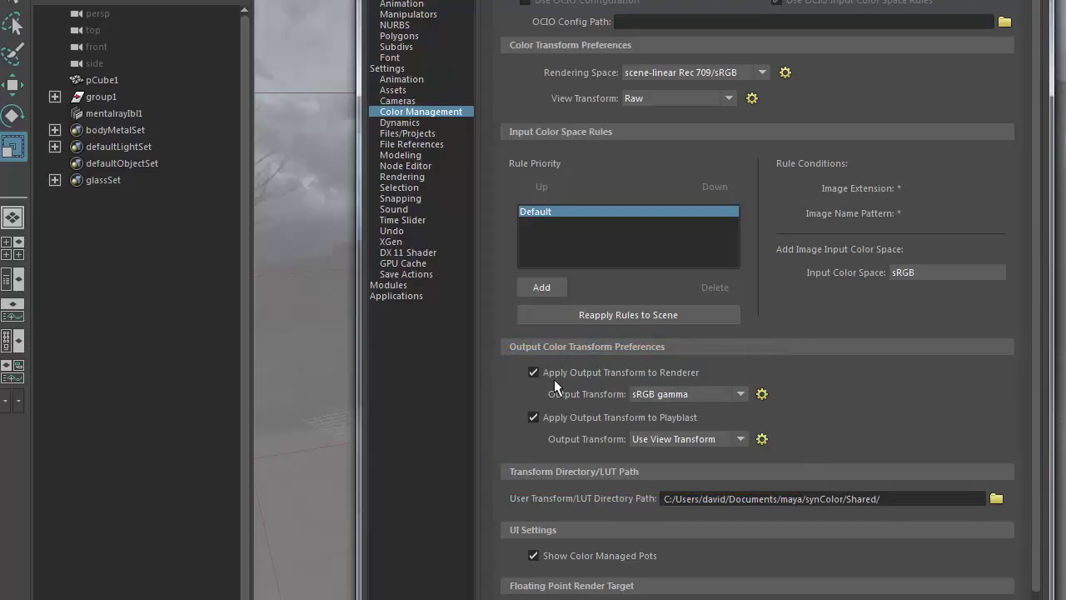
mouse_move(653, 405)
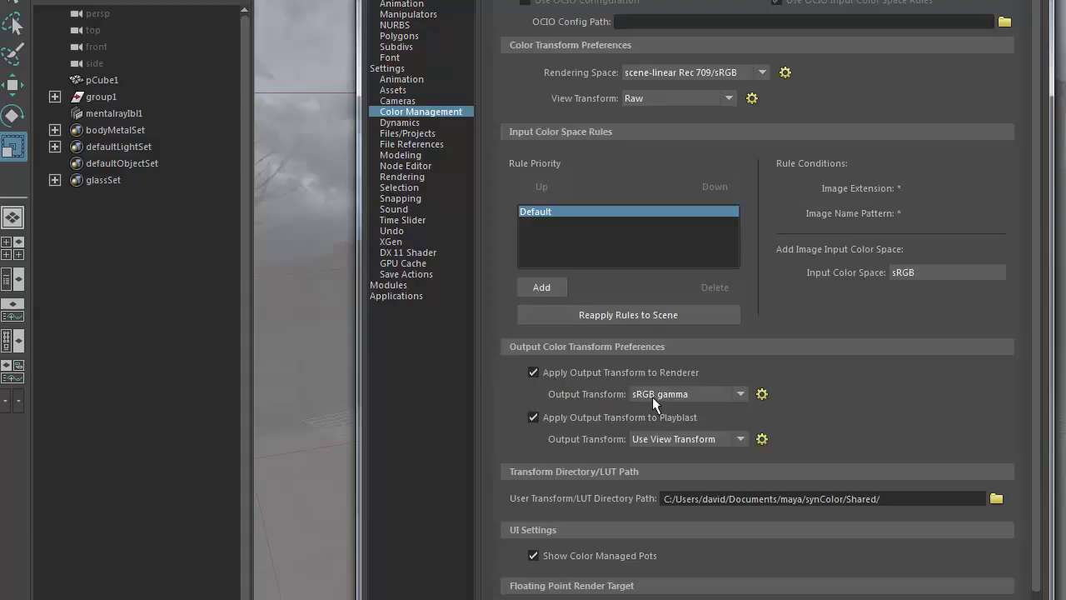
mouse_move(523, 383)
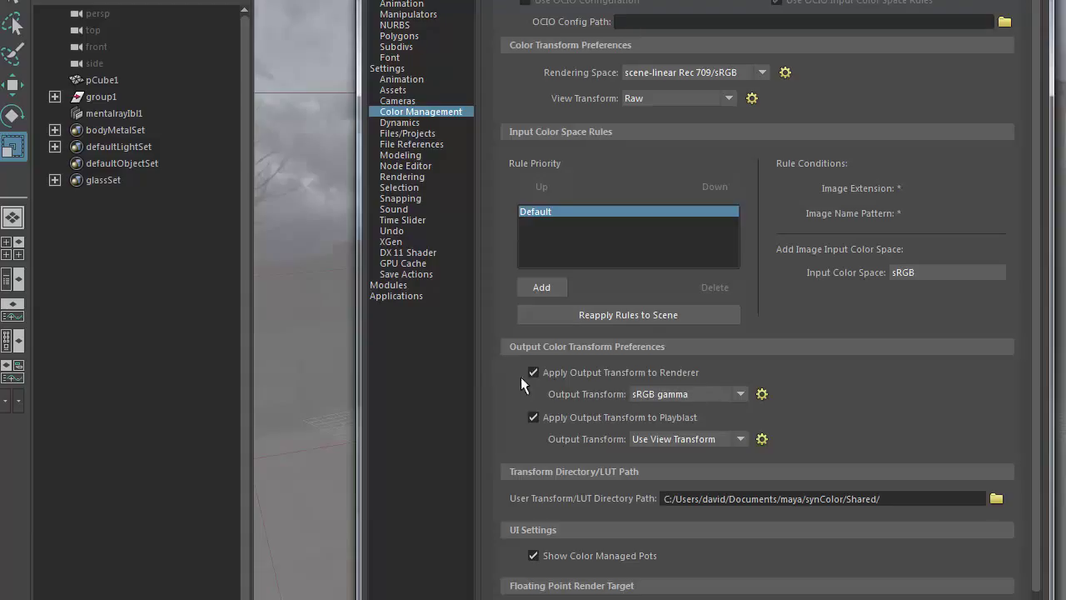
mouse_move(639, 406)
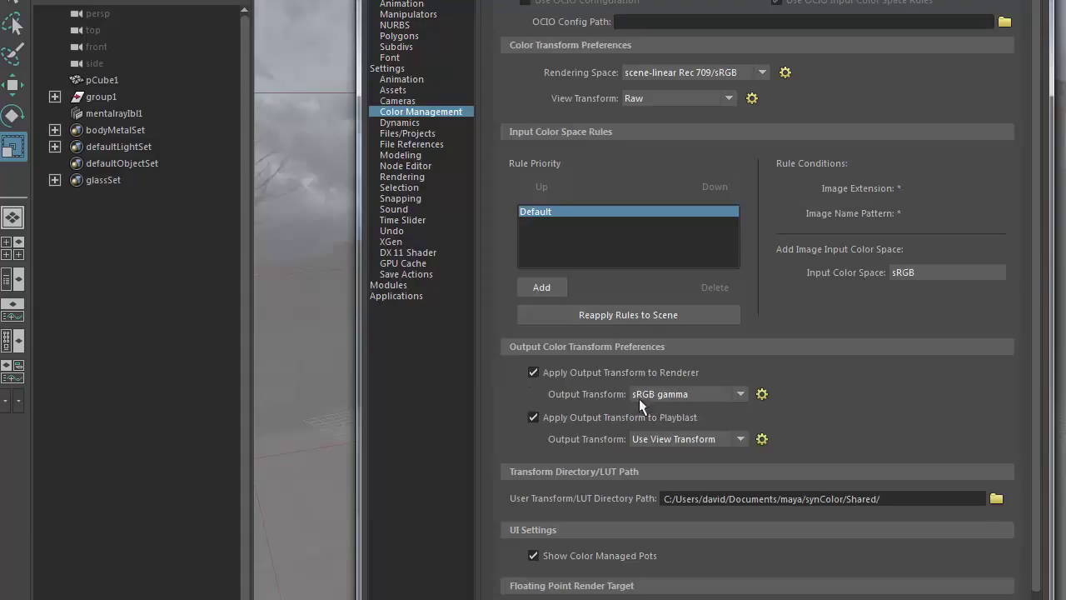
mouse_move(686, 401)
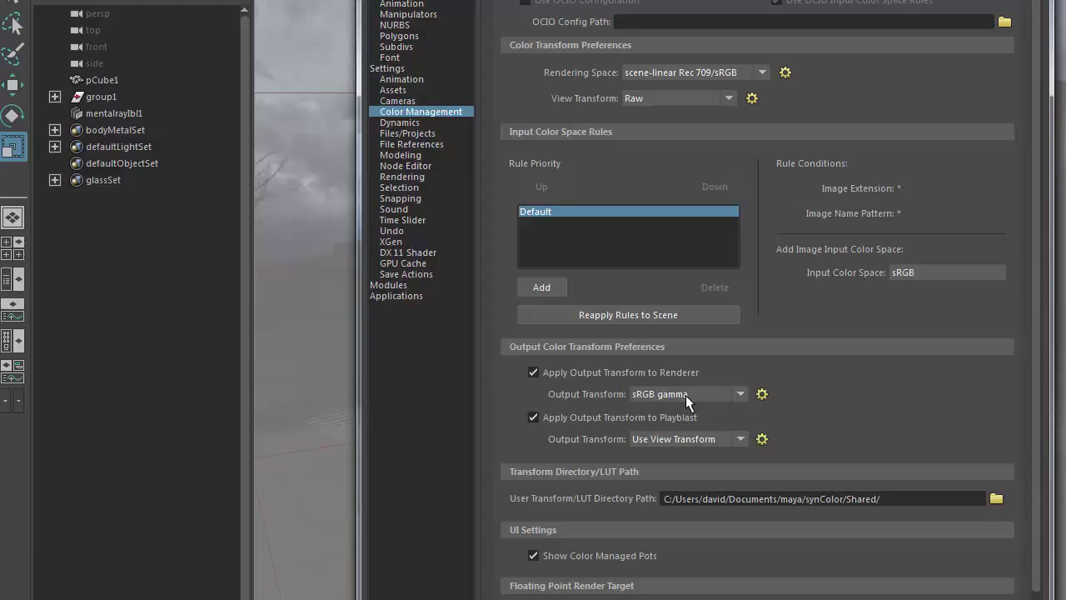
mouse_move(513, 390)
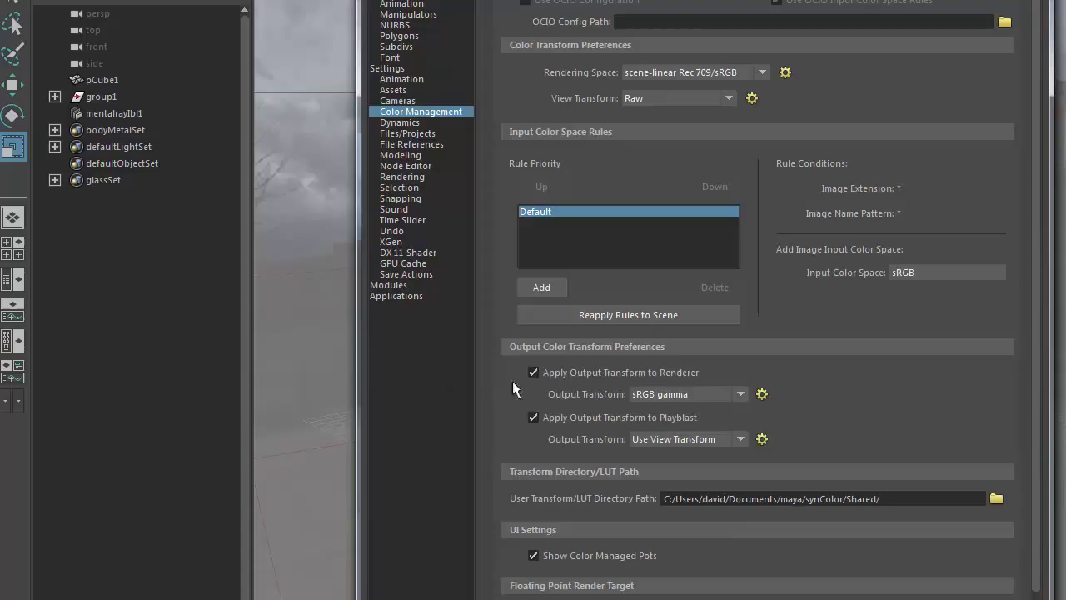
- Choose Raw as the renderer's output transform in place of sRGB gamma
click(739, 393)
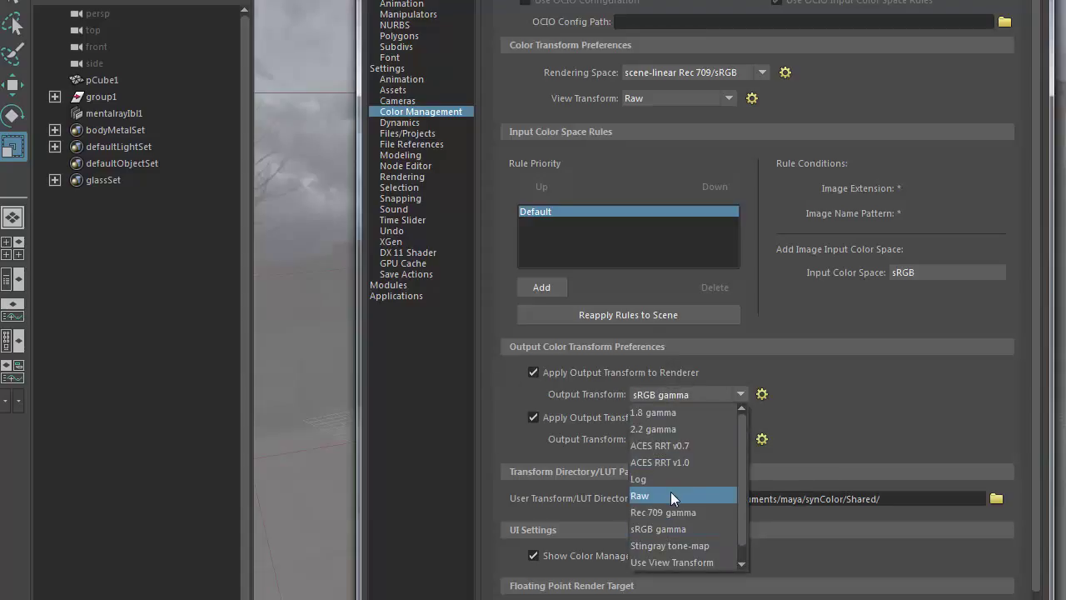
click(640, 496)
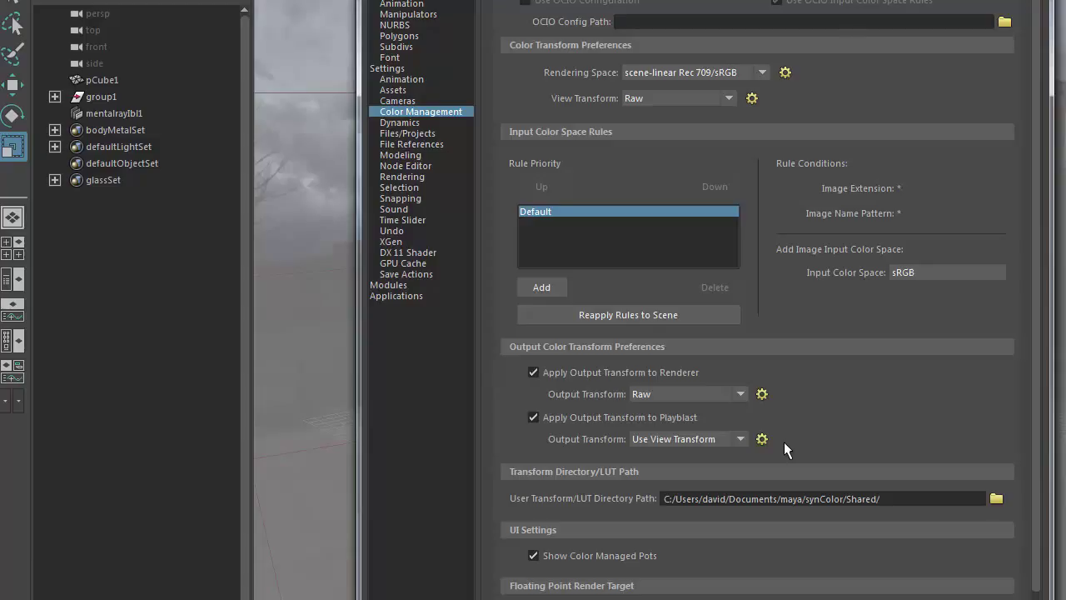
mouse_move(1057, 70)
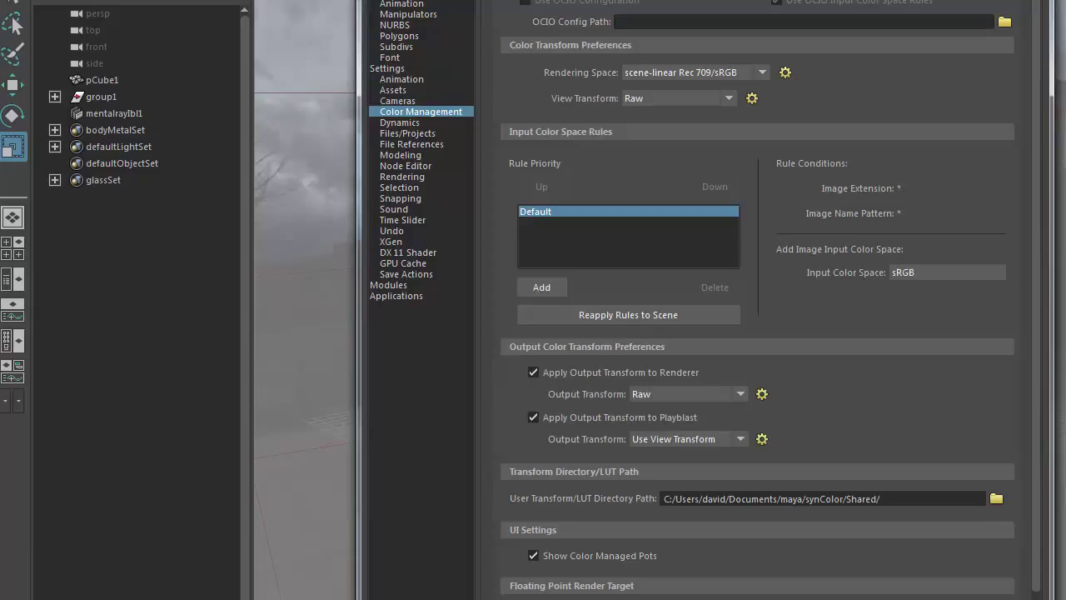
click(740, 393)
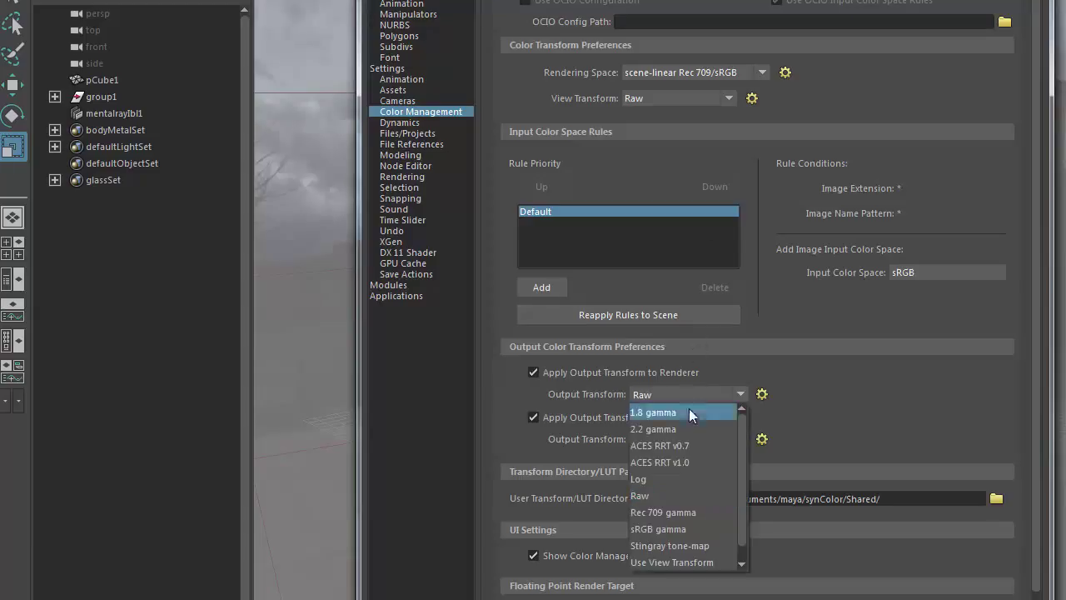
mouse_move(690, 450)
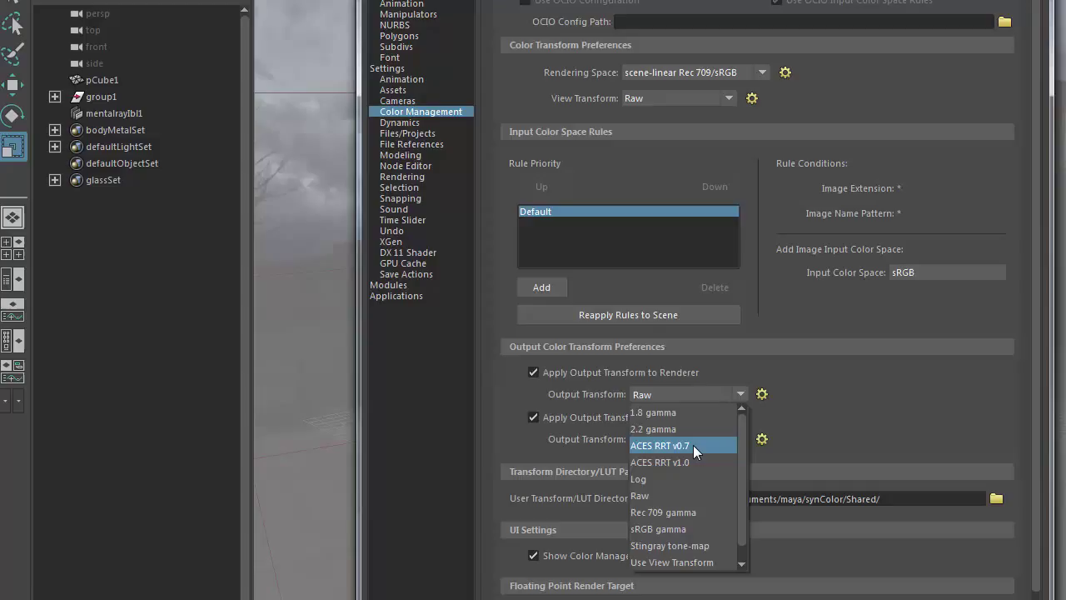
mouse_move(653, 428)
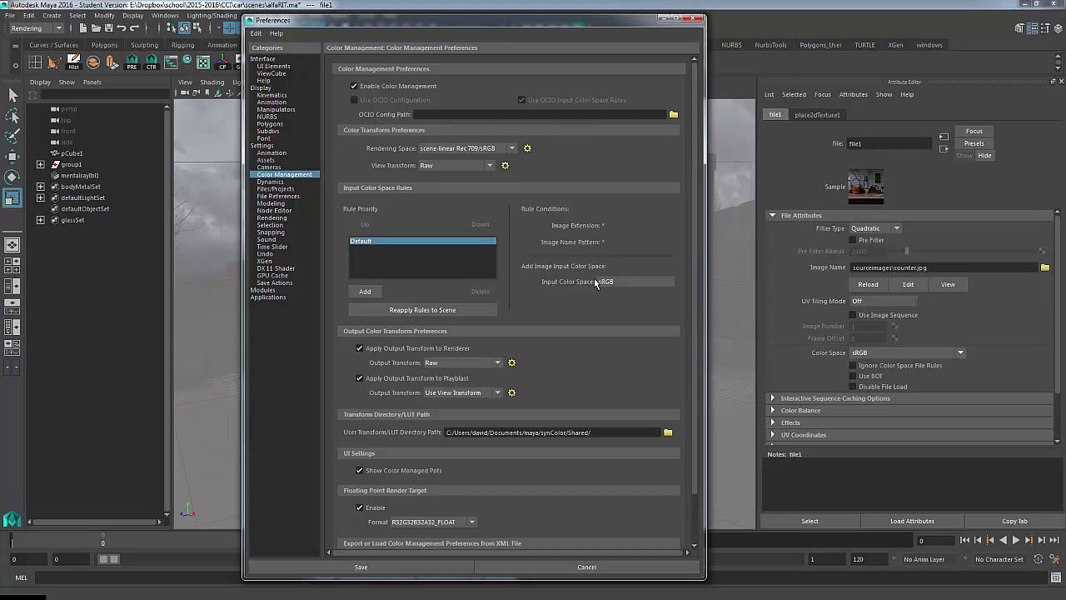
mouse_move(575, 293)
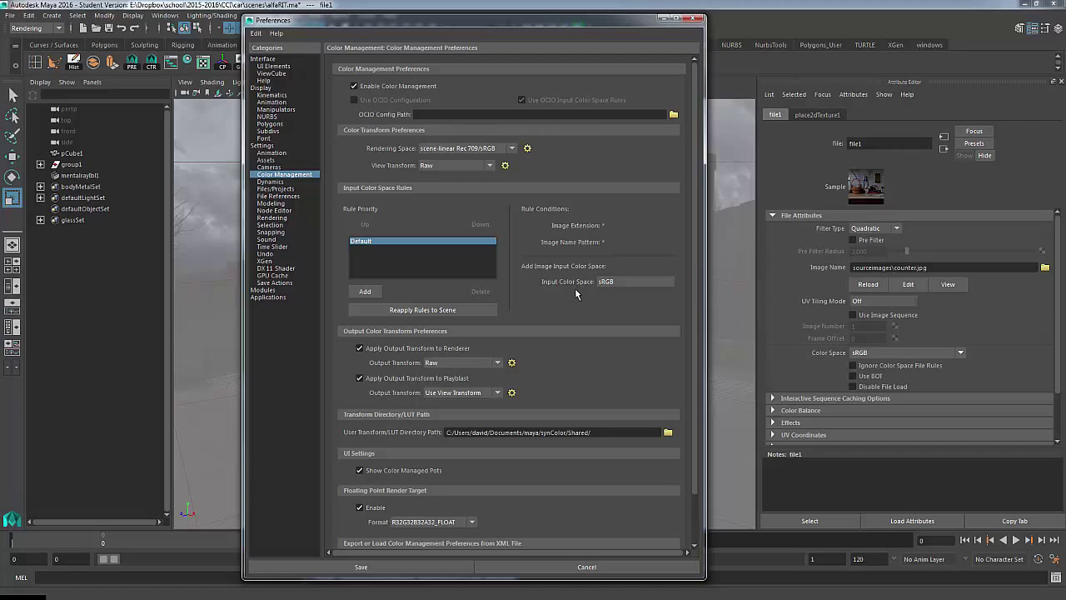
mouse_move(579, 286)
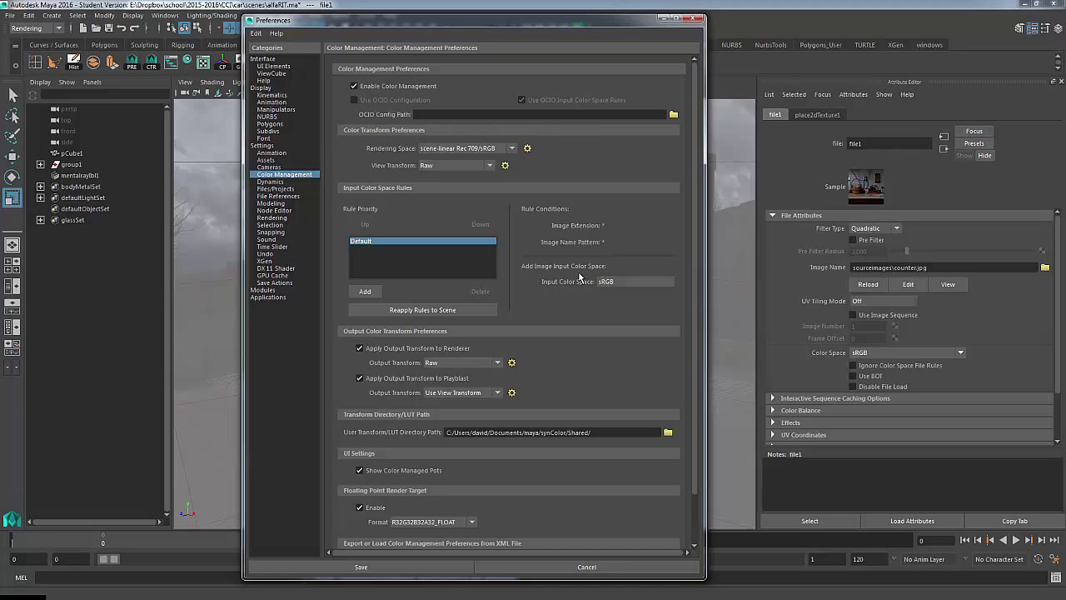
- List the default input color space choices, leaving sRGB current
click(634, 280)
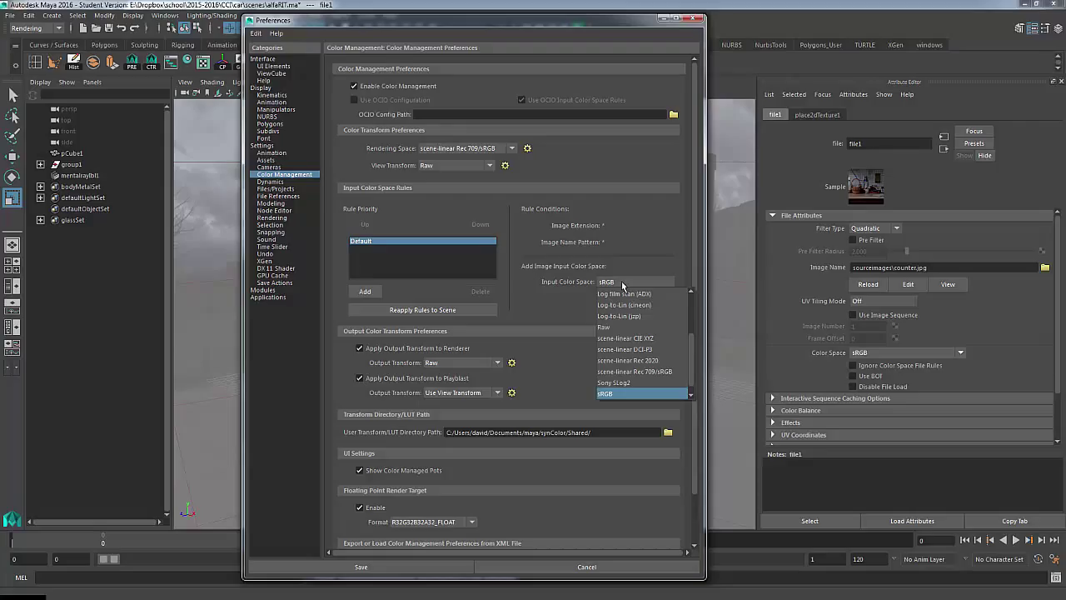
mouse_move(623, 293)
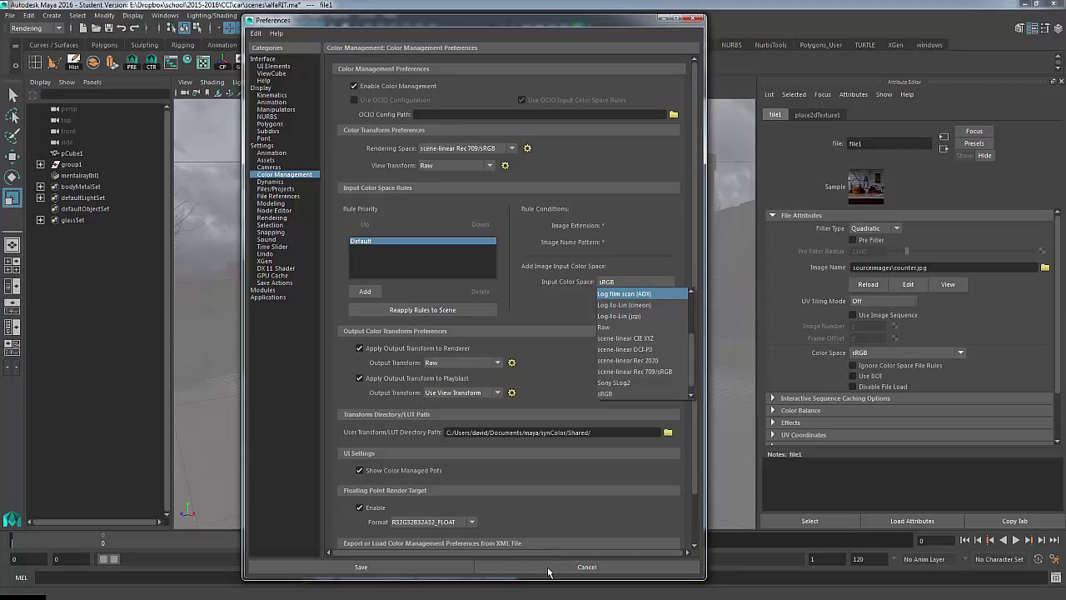
mouse_move(623, 305)
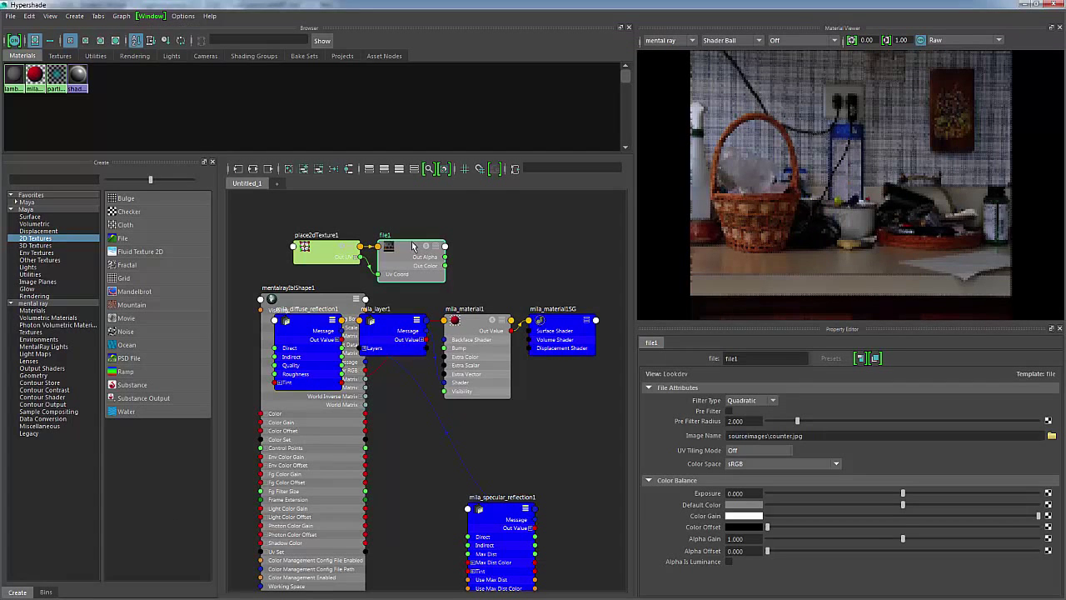
- Select the counter.jpg file node in Hypershade and list its color space choices with sRGB current
drag(413, 250, 463, 250)
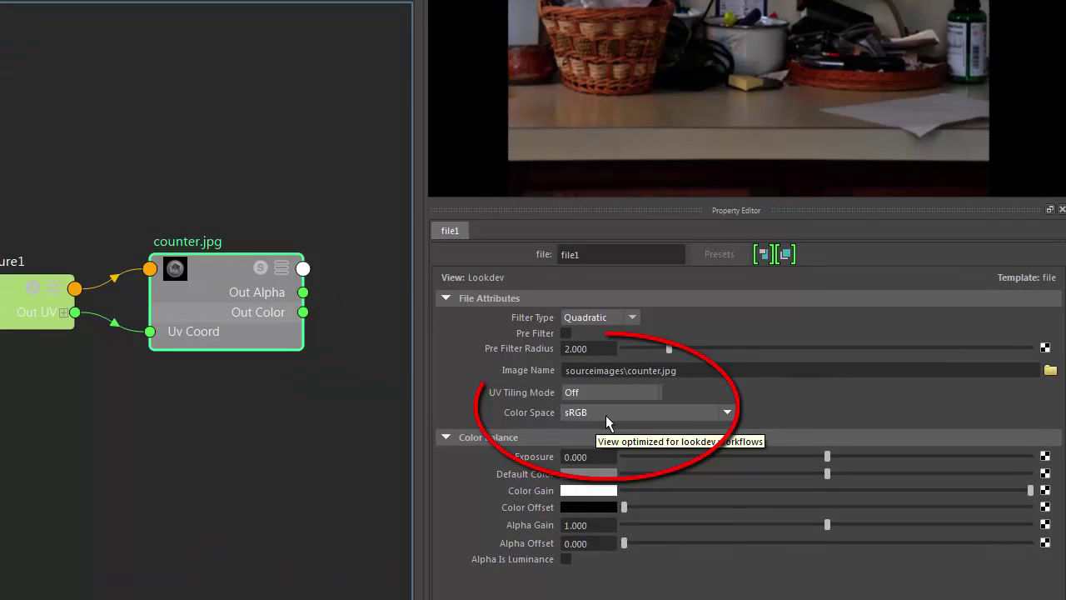
click(726, 411)
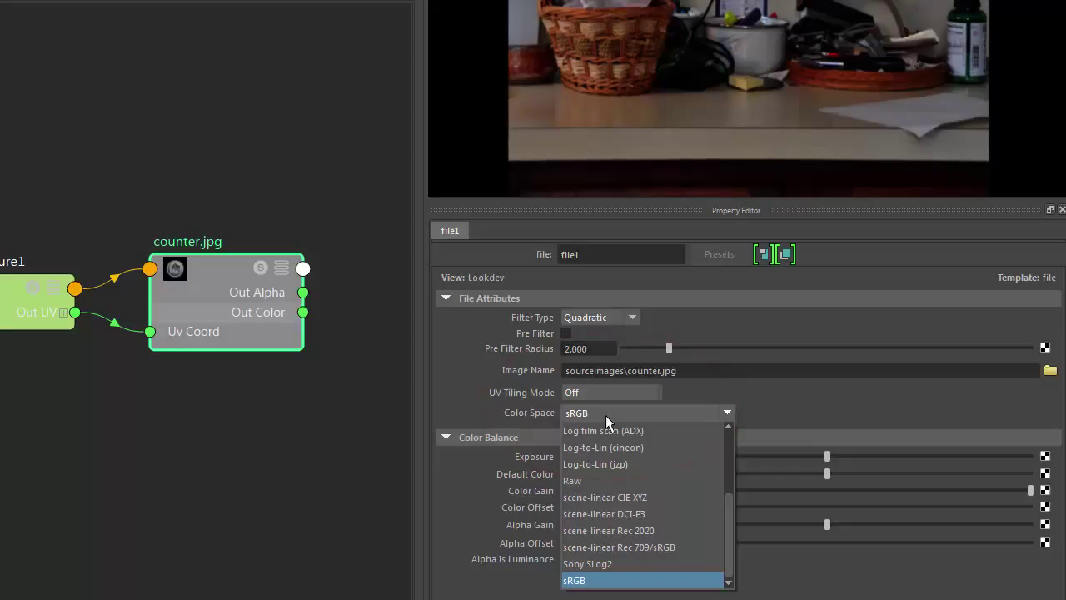
mouse_move(606, 479)
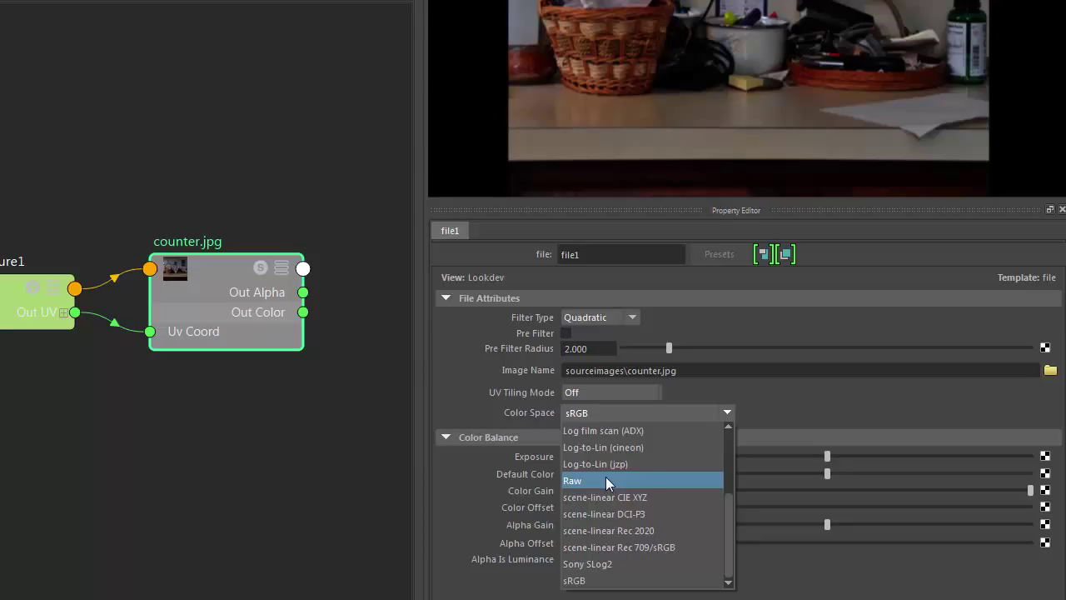
mouse_move(649, 430)
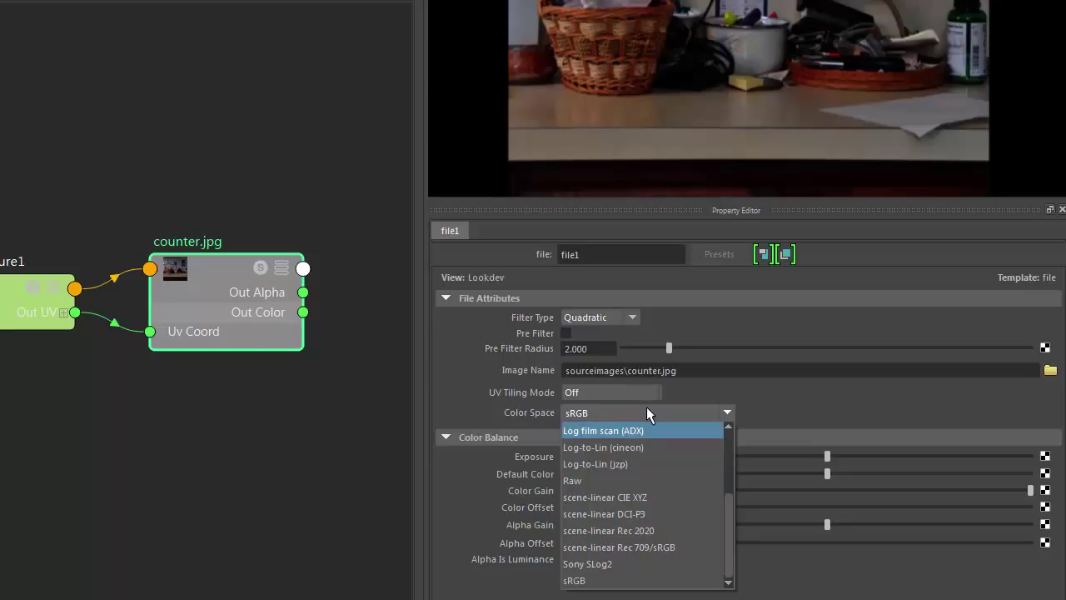